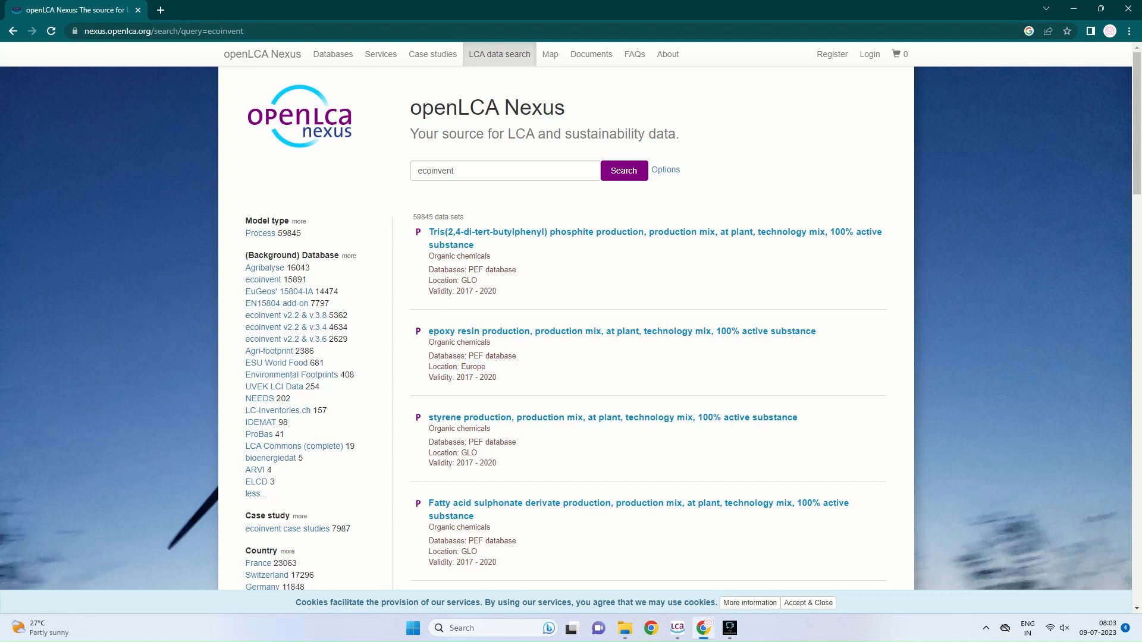
mouse_move(264, 267)
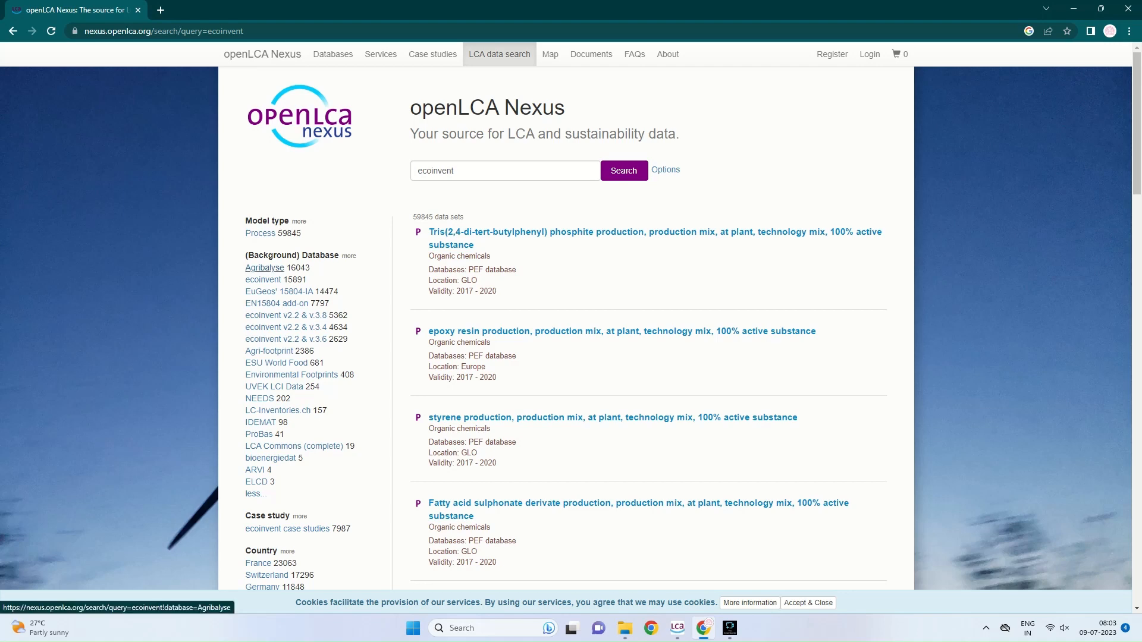
mouse_move(263, 280)
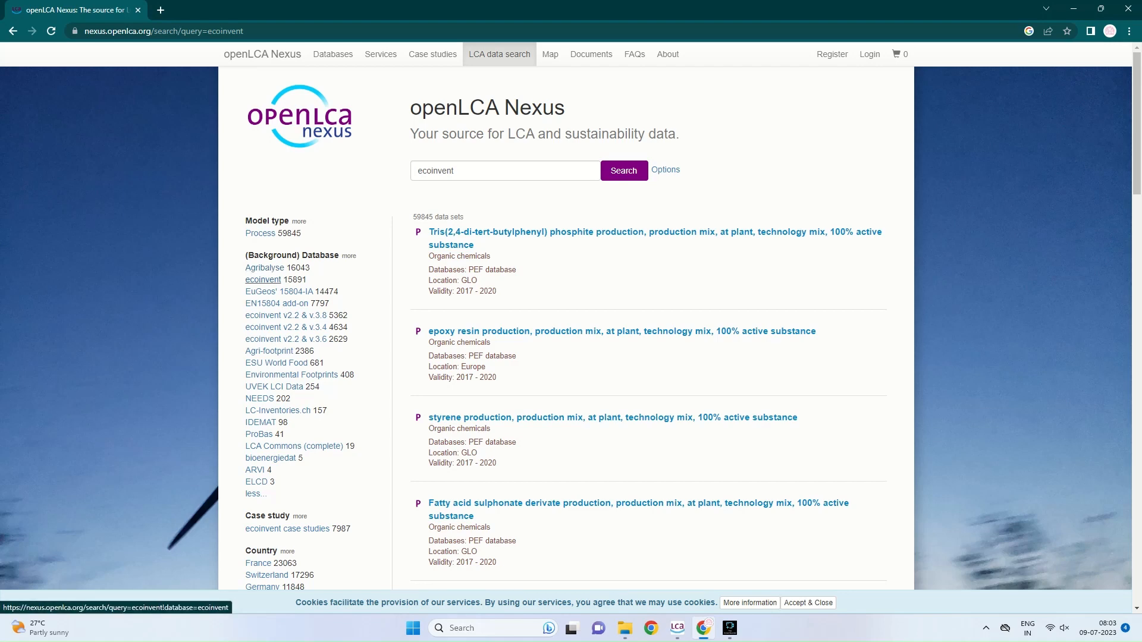
mouse_move(285, 315)
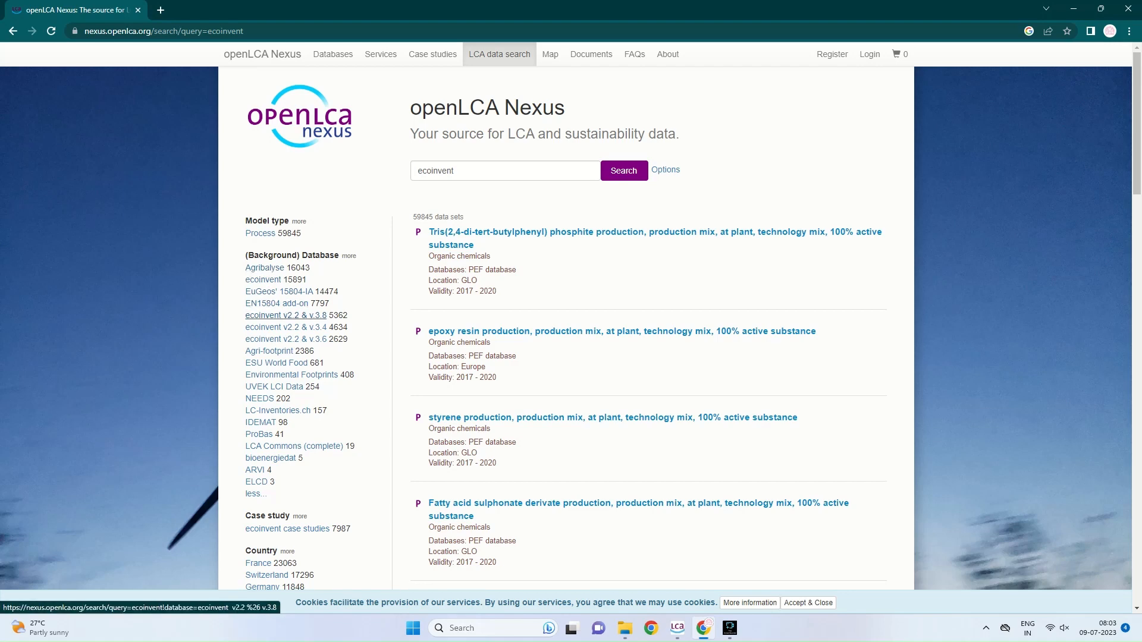
mouse_move(291, 374)
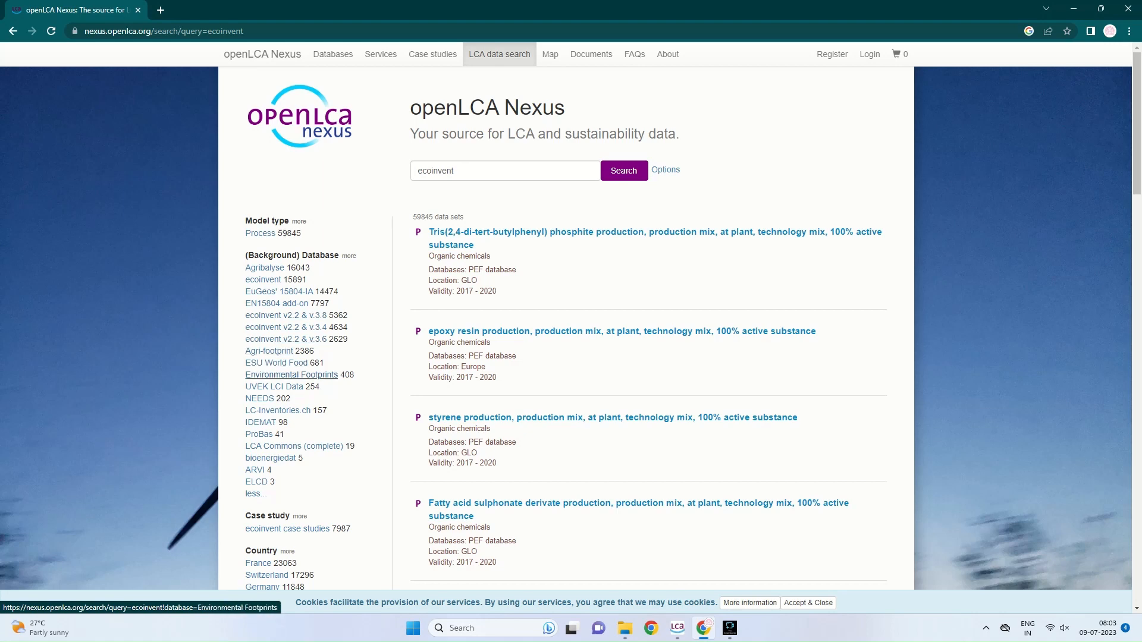
mouse_move(278, 411)
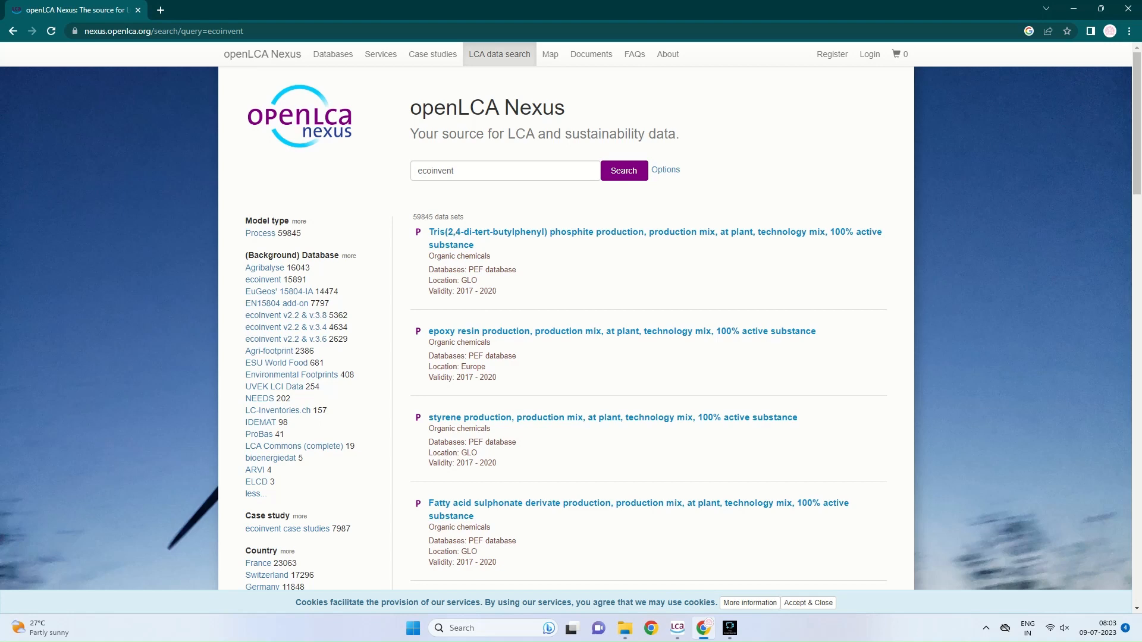
Filter the ecoinvent search results to the Agribalyse background database.
left_click(263, 267)
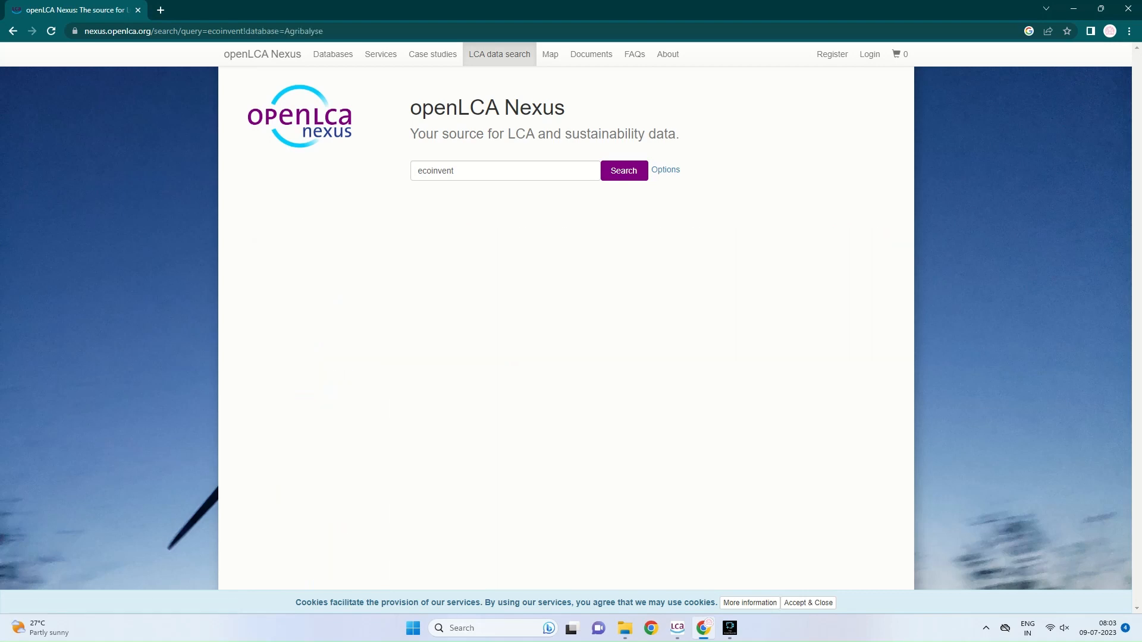
Search openLCA Nexus for 'agribalyse' instead of ecoinvent, listing 26,953 data sets.
left_click(503, 171)
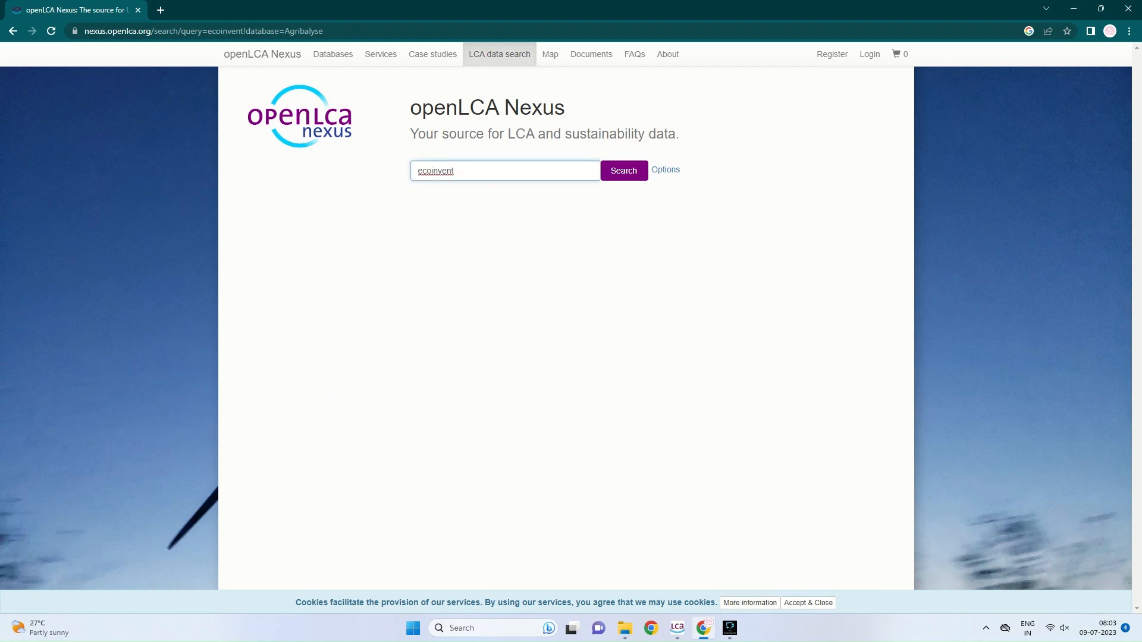
key("Backspace")
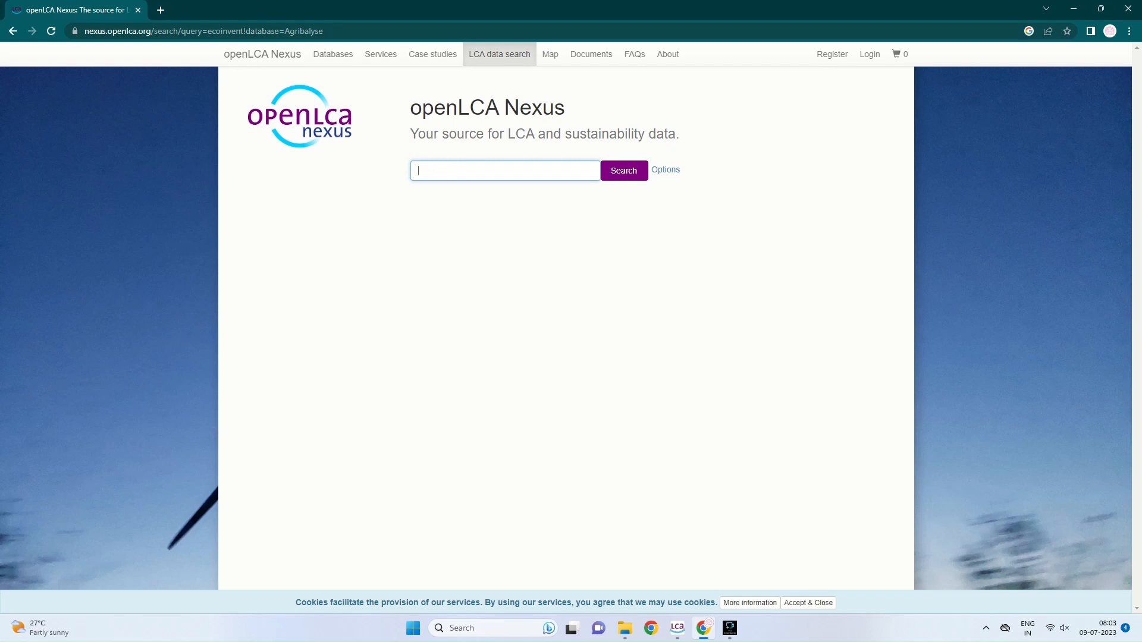
type("agribal")
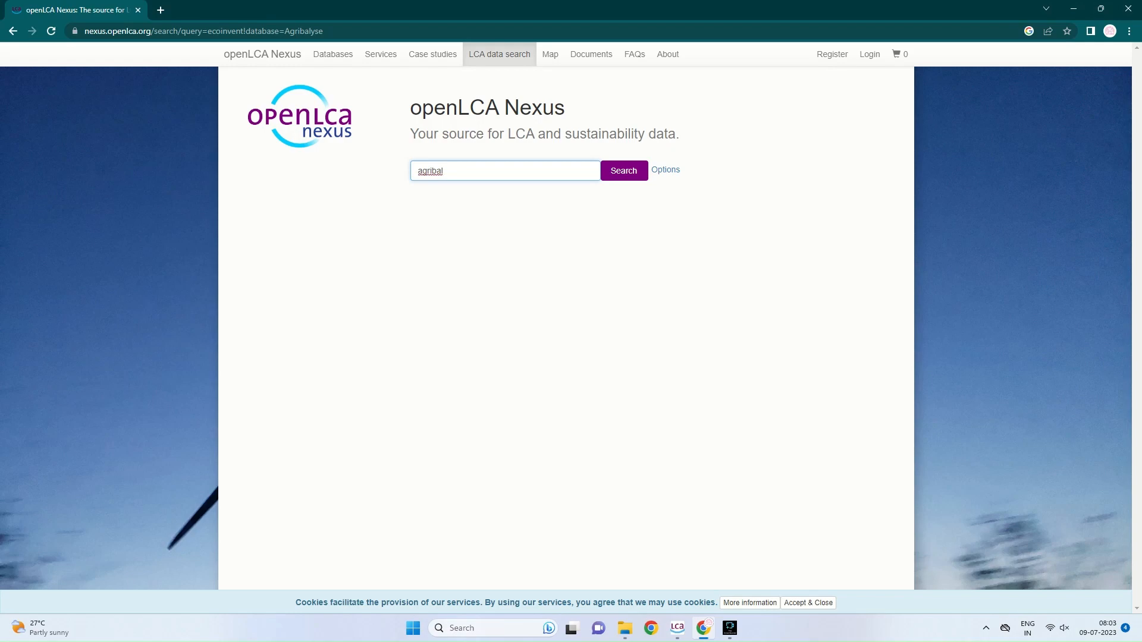
type("ys")
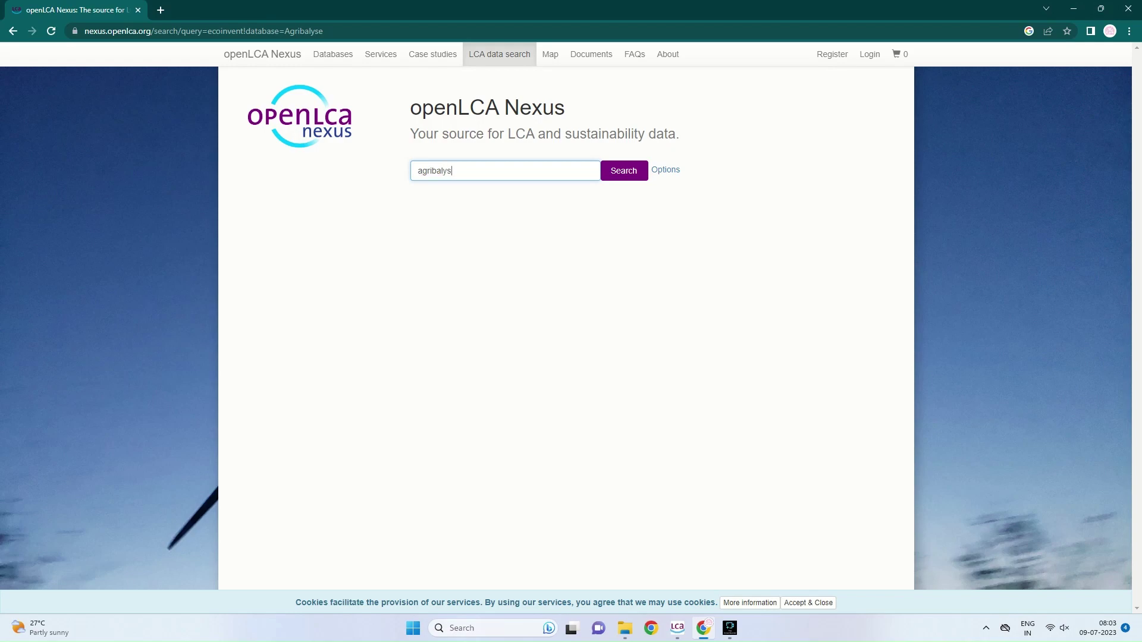
left_click(622, 171)
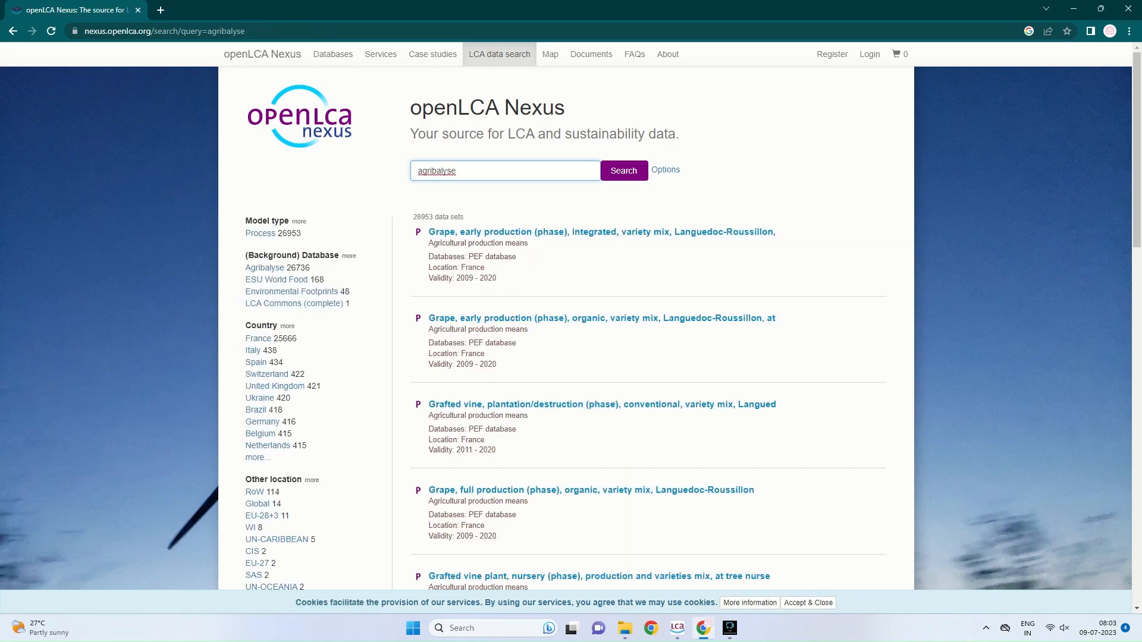
mouse_move(601, 255)
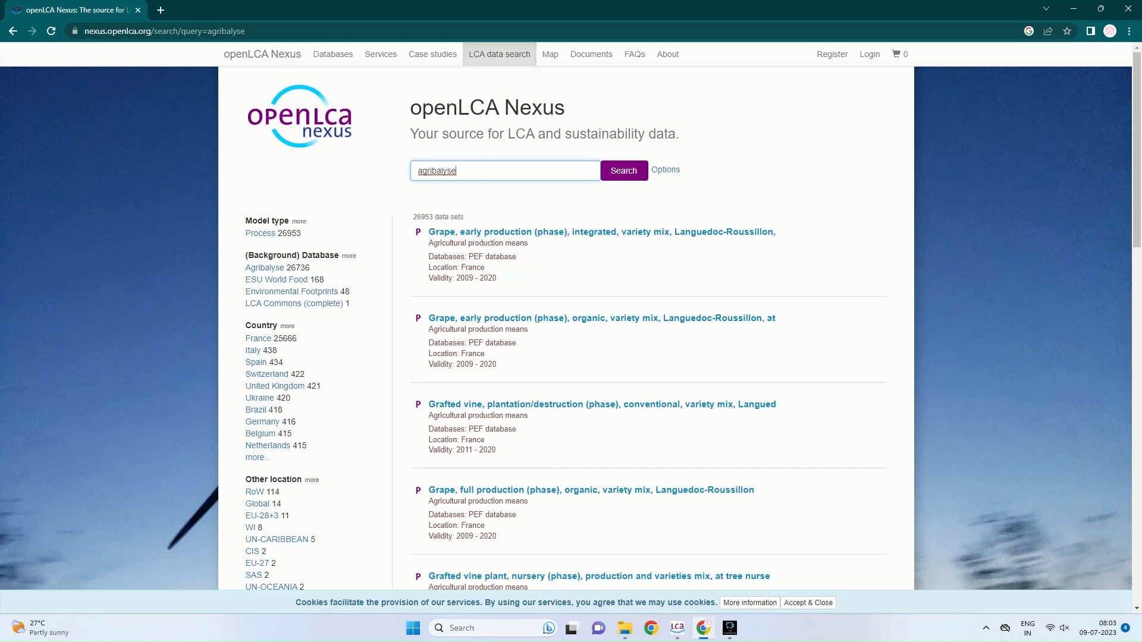
Filter the agribalyse results to Environmental Footprints (48 data sets), then remove that filter.
left_click(291, 291)
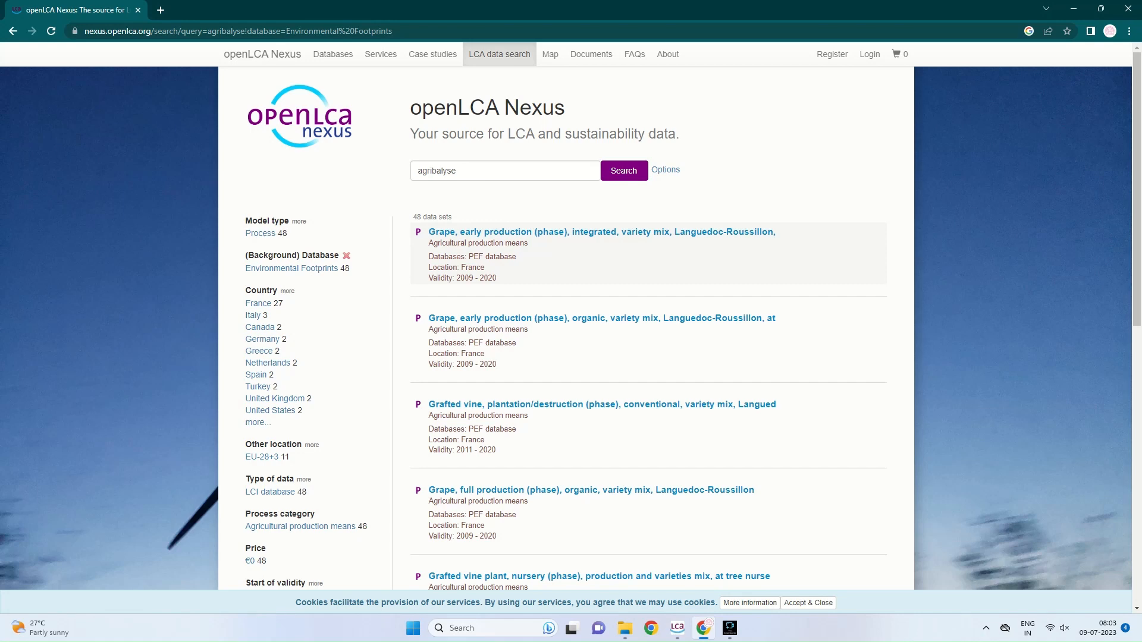
mouse_move(601, 341)
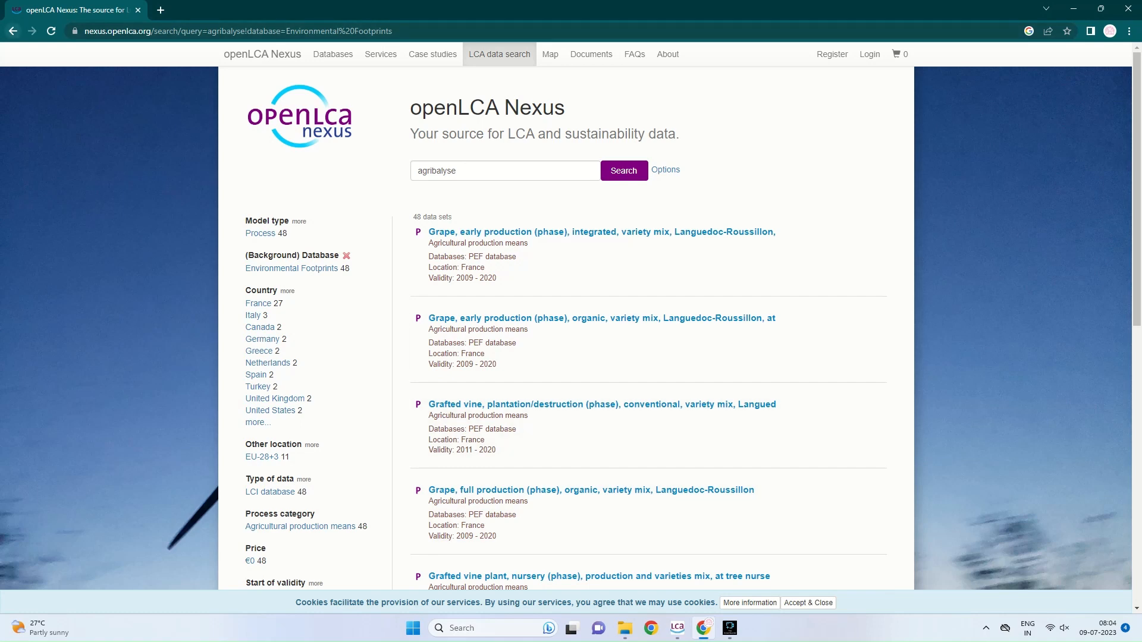
left_click(347, 255)
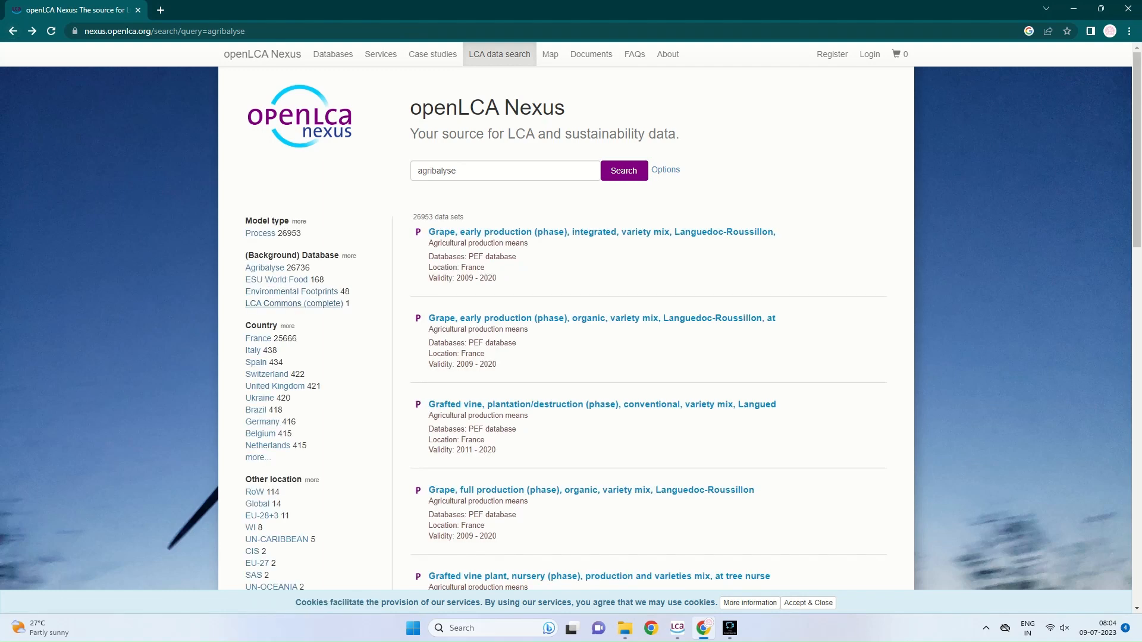
mouse_move(276, 280)
type("ecoinvent")
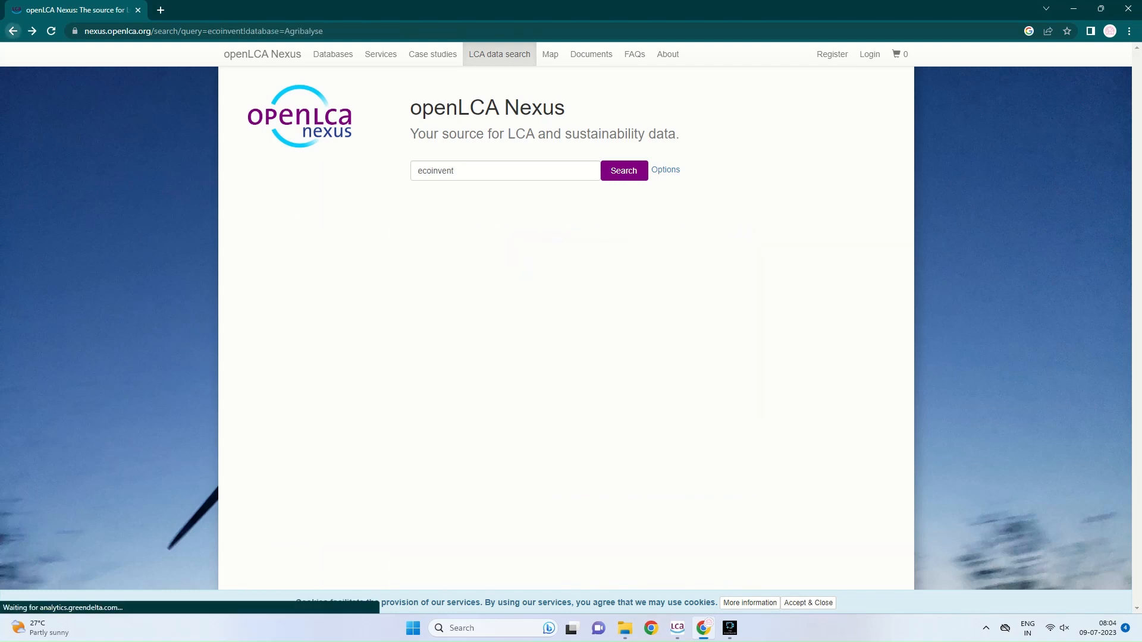
Return to the earlier ecoinvent search results page.
left_click(623, 171)
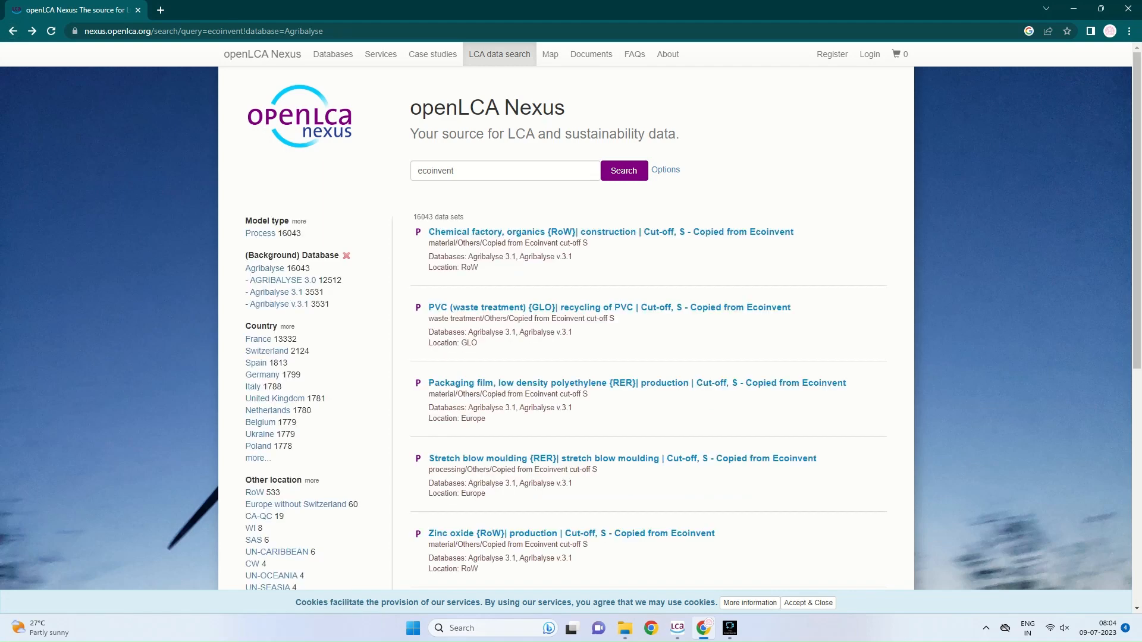
mouse_move(283, 281)
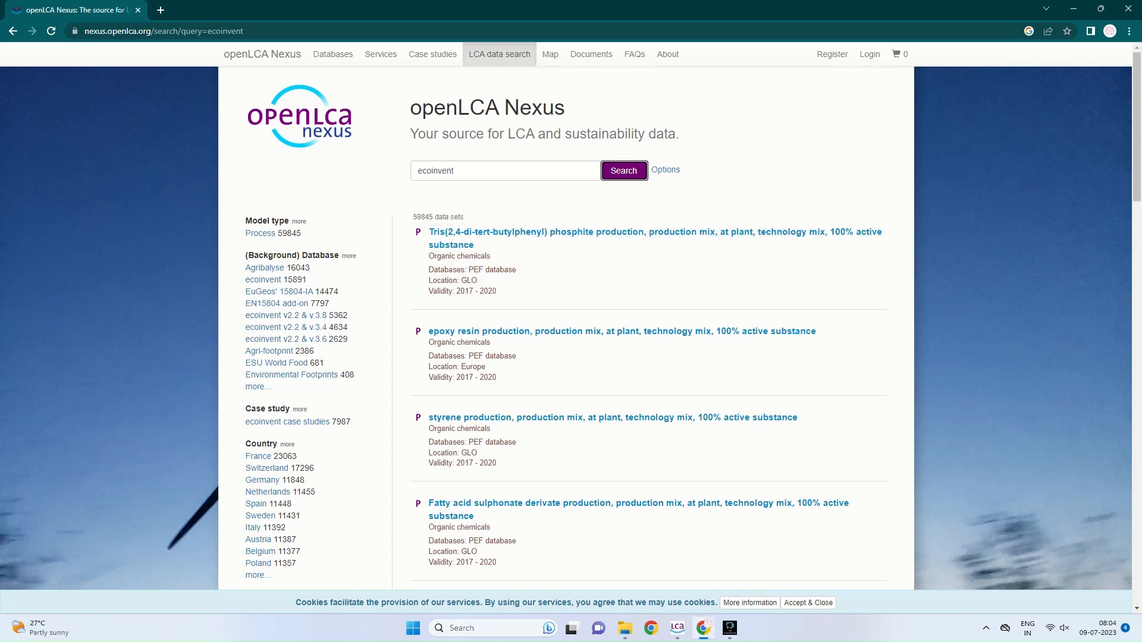
mouse_move(286, 327)
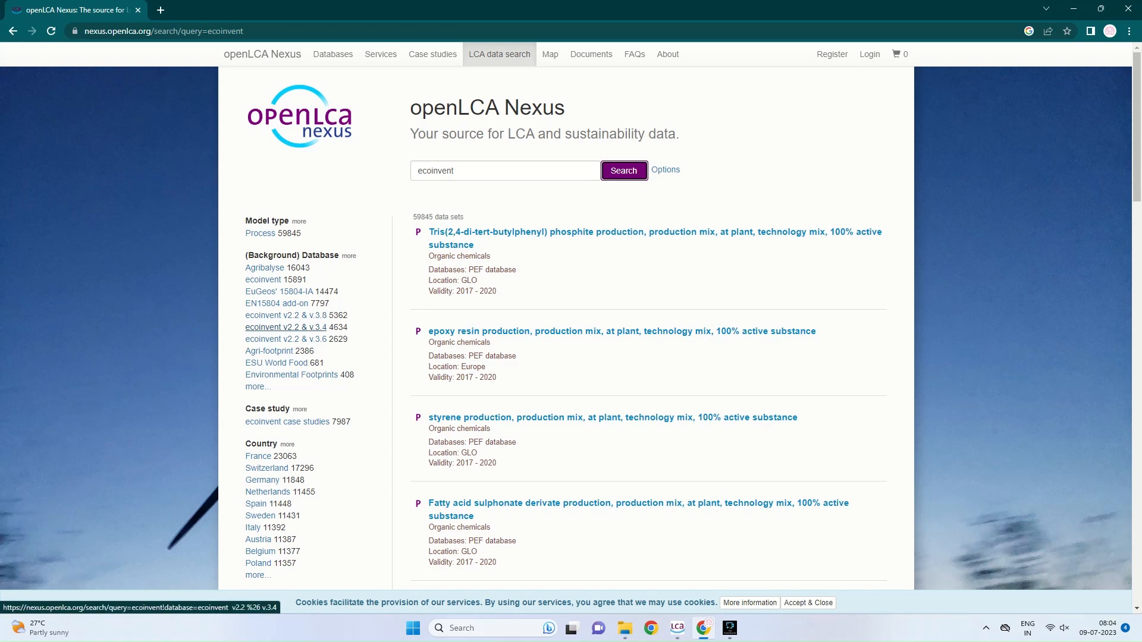
mouse_move(285, 327)
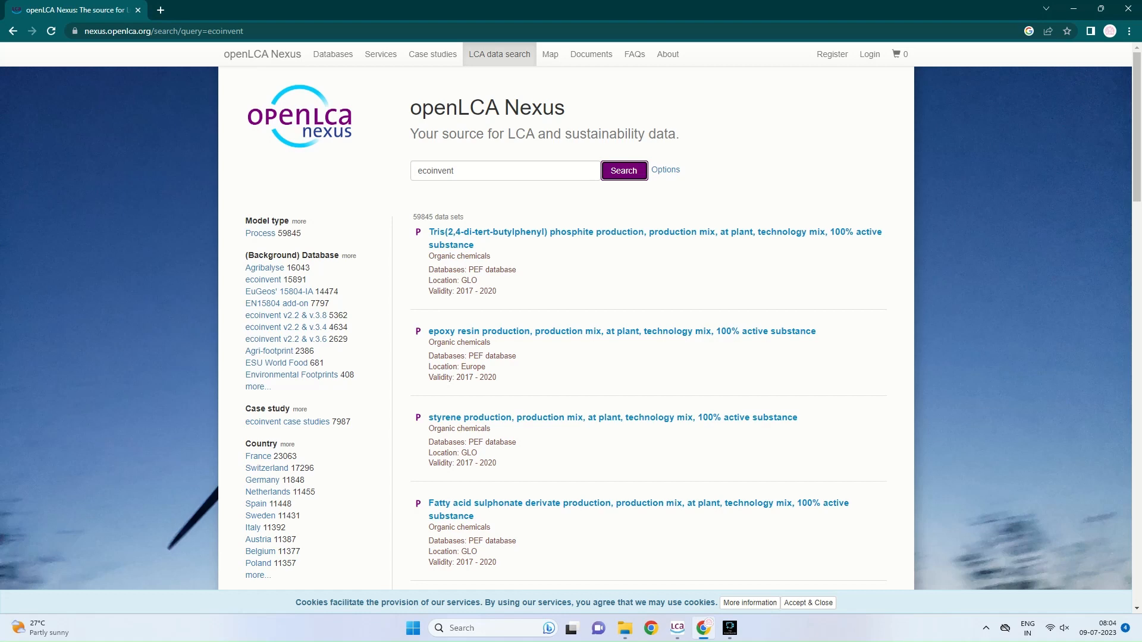
Show all background databases, filter to the 202 NEEDS data sets, then go back.
left_click(258, 387)
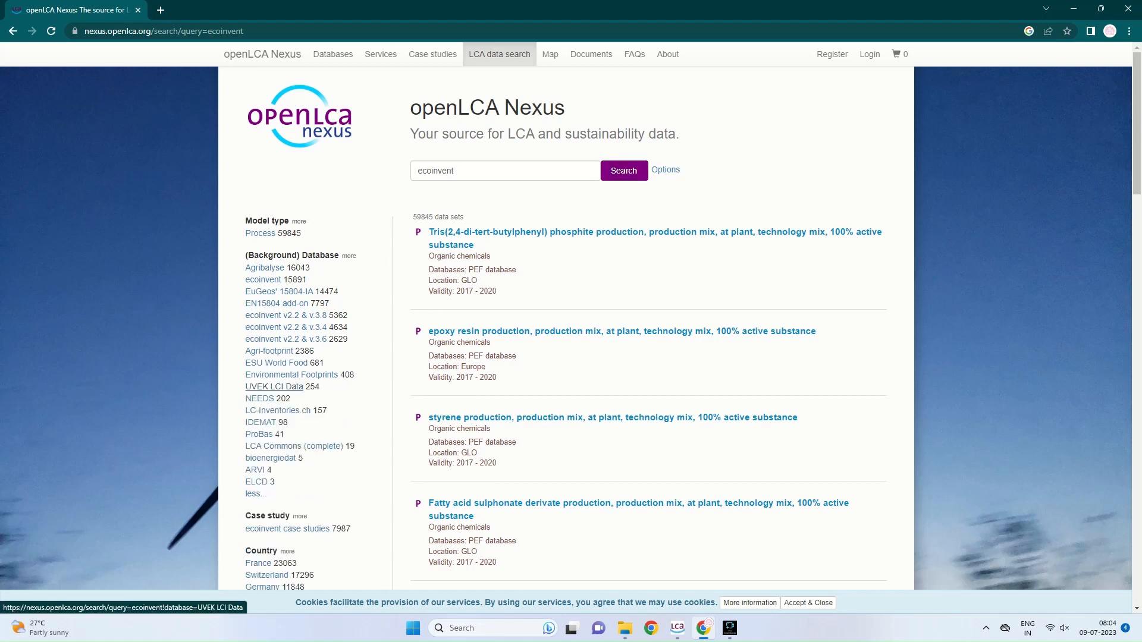
mouse_move(292, 445)
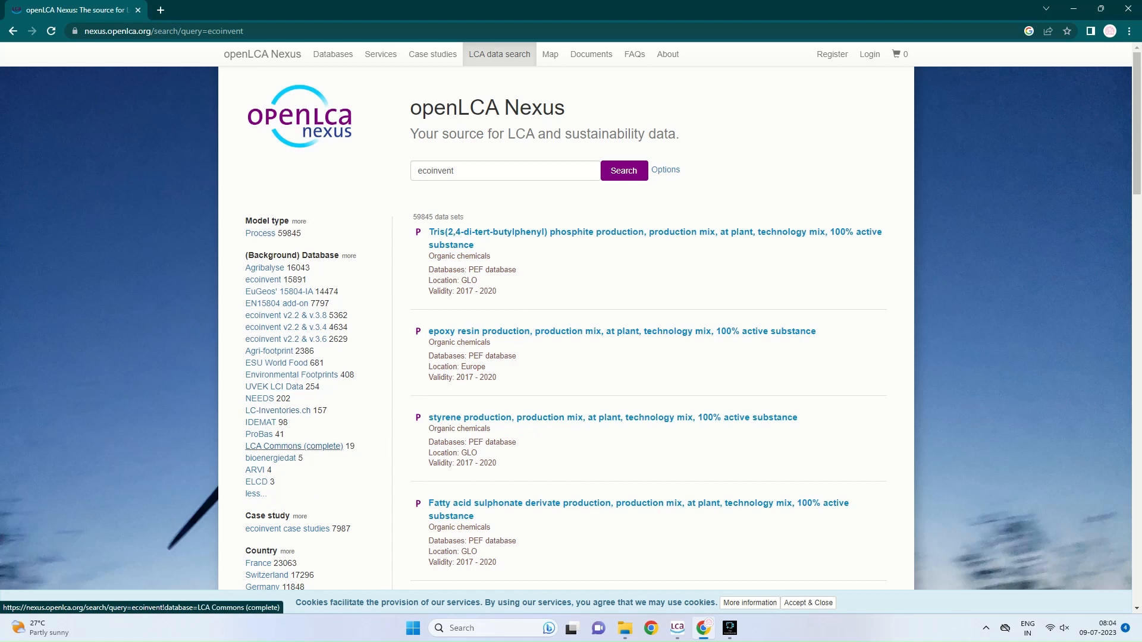
mouse_move(259, 399)
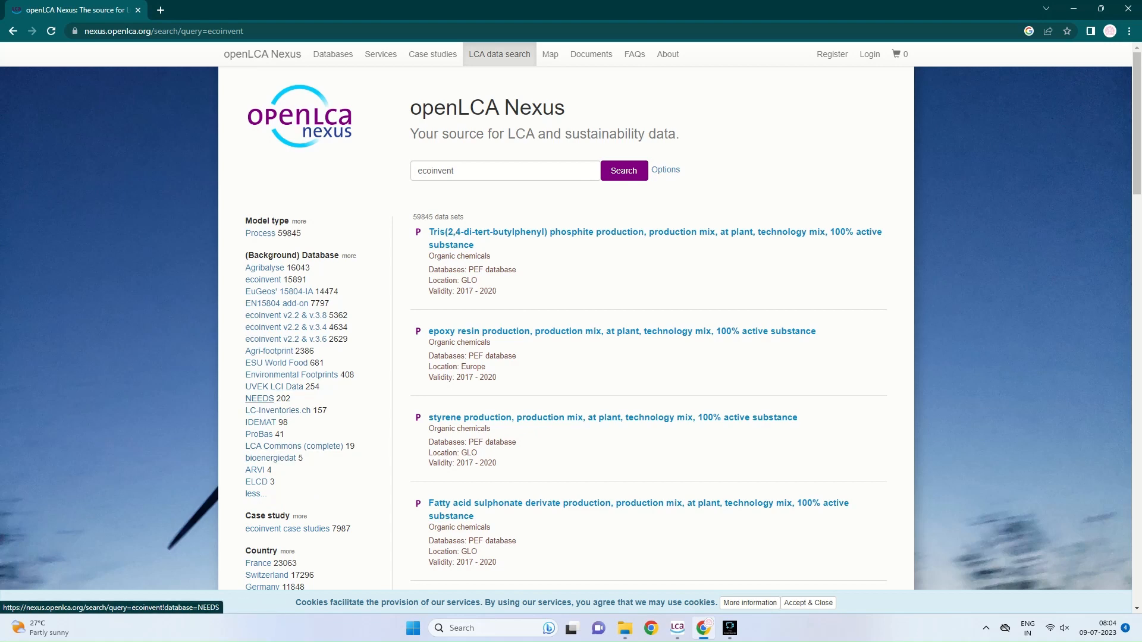
left_click(259, 399)
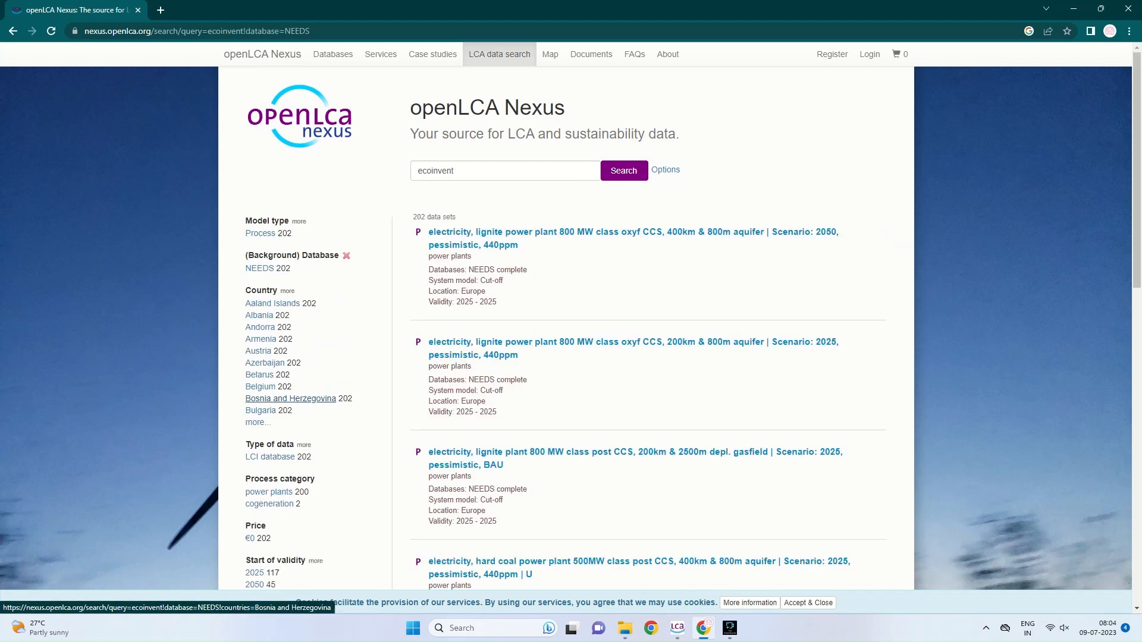
mouse_move(633, 375)
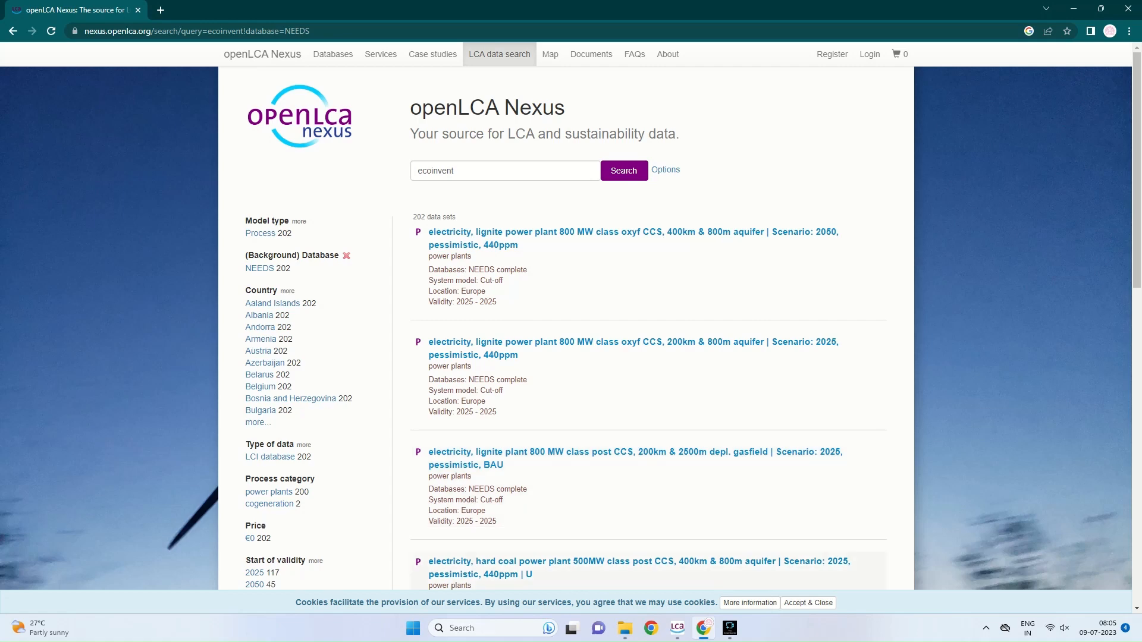
left_click(346, 256)
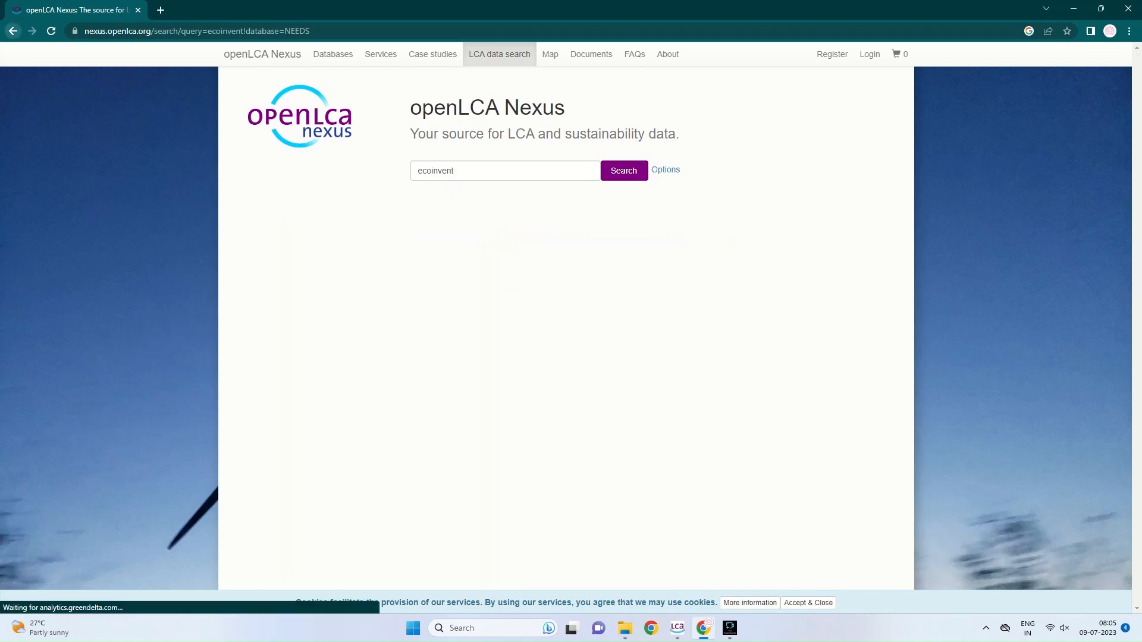
Switch to openLCA and open the PET bottle Production product system.
left_click(689, 628)
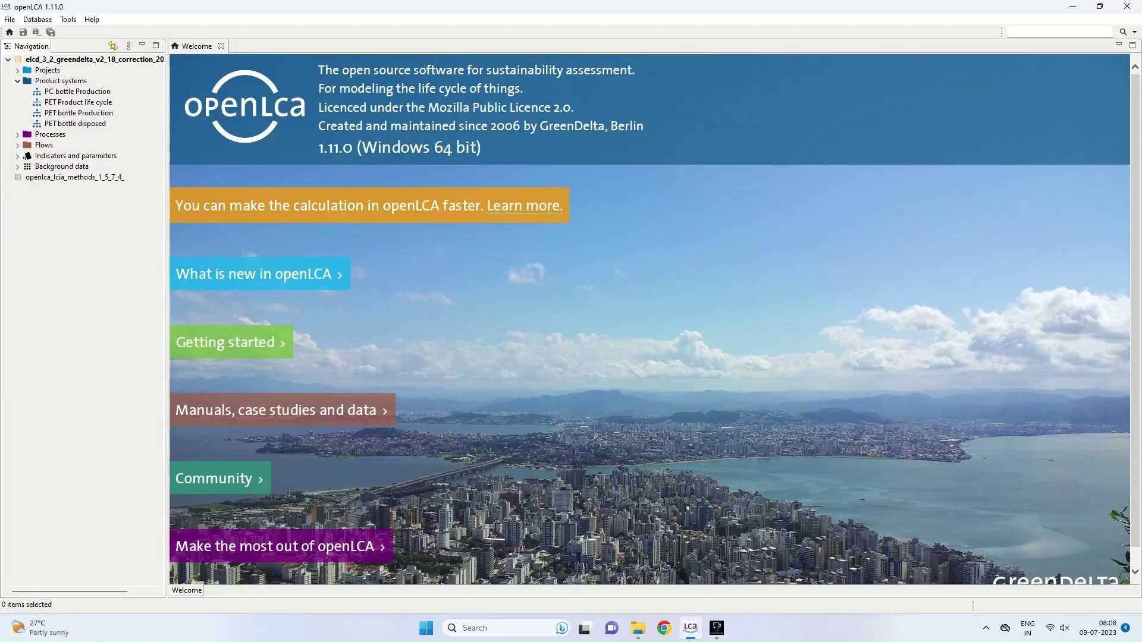
mouse_move(79, 113)
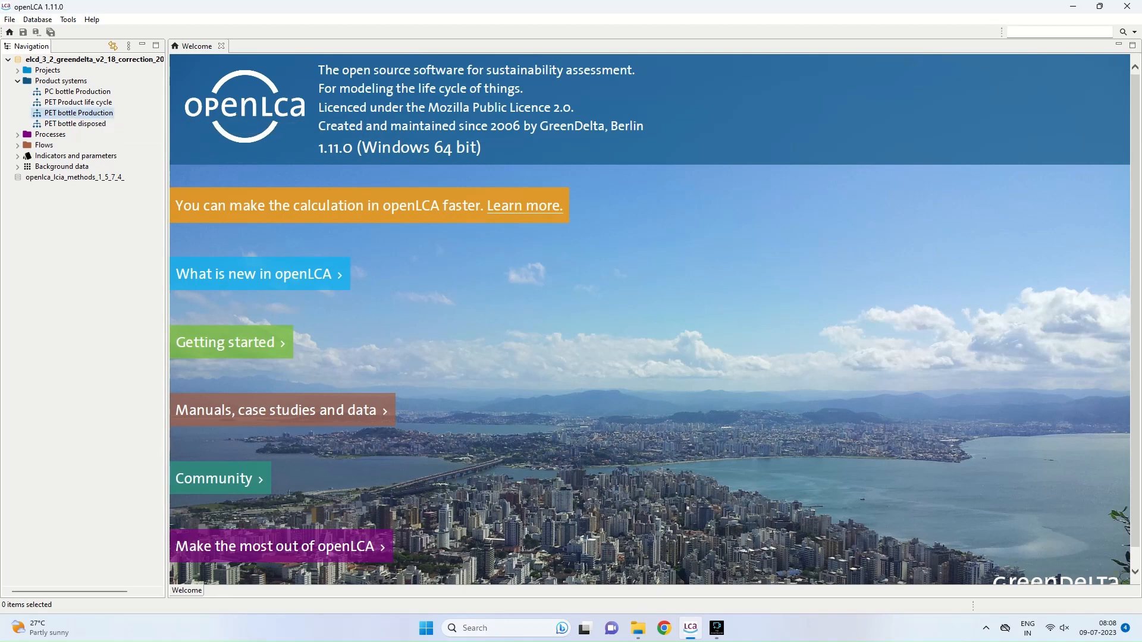
double_click(78, 113)
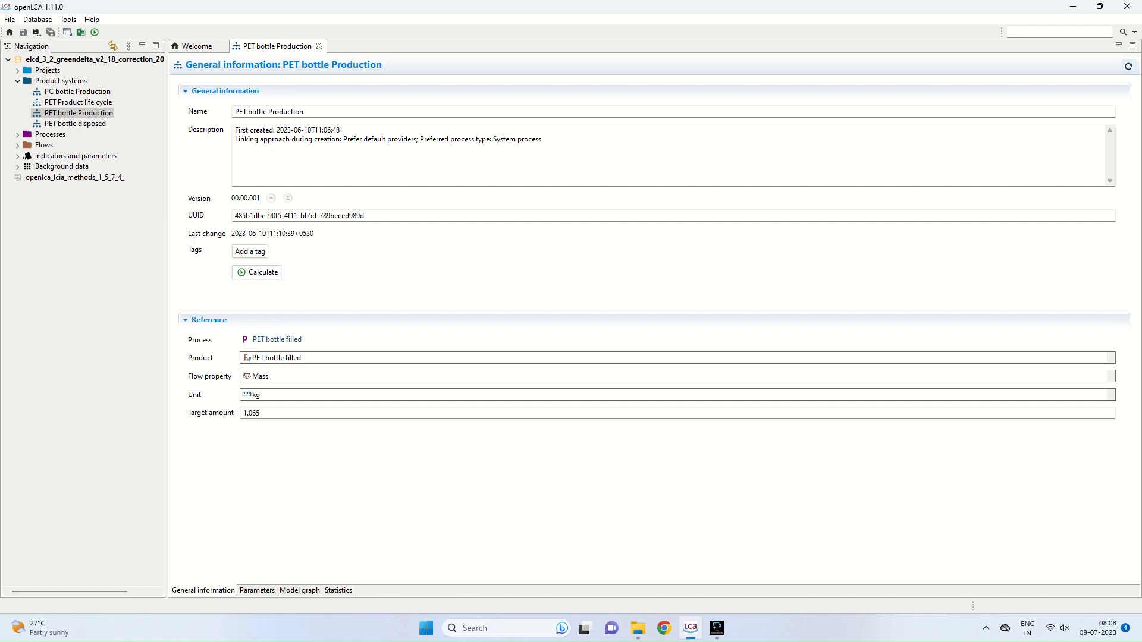
View the PET bottle Production model graph, then return to its General information.
left_click(299, 591)
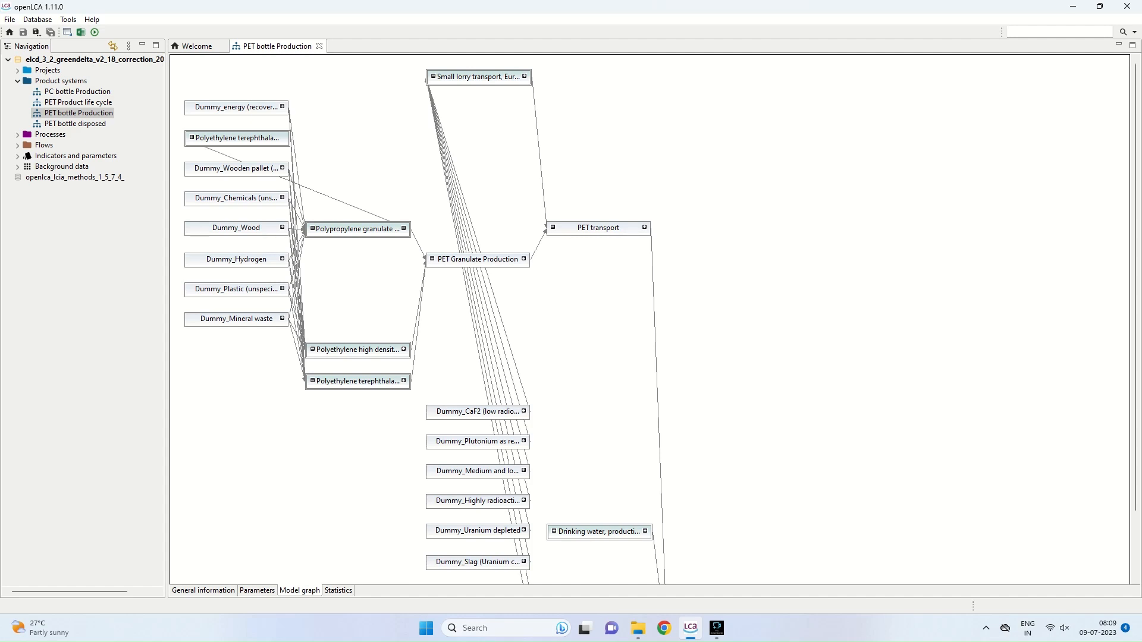
mouse_move(357, 229)
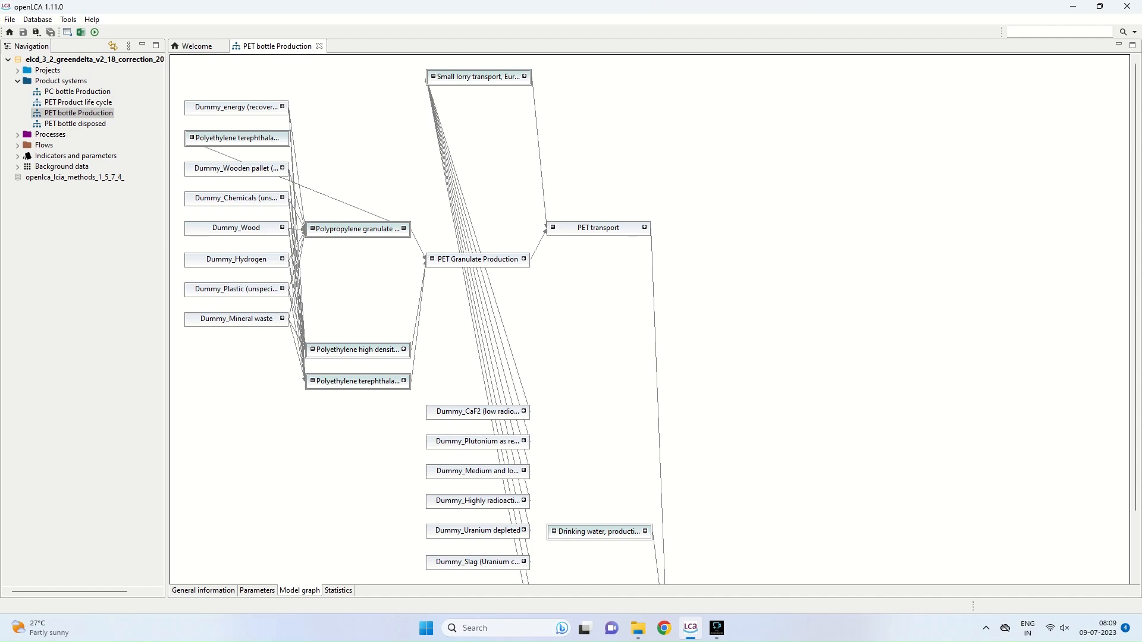
left_click(203, 590)
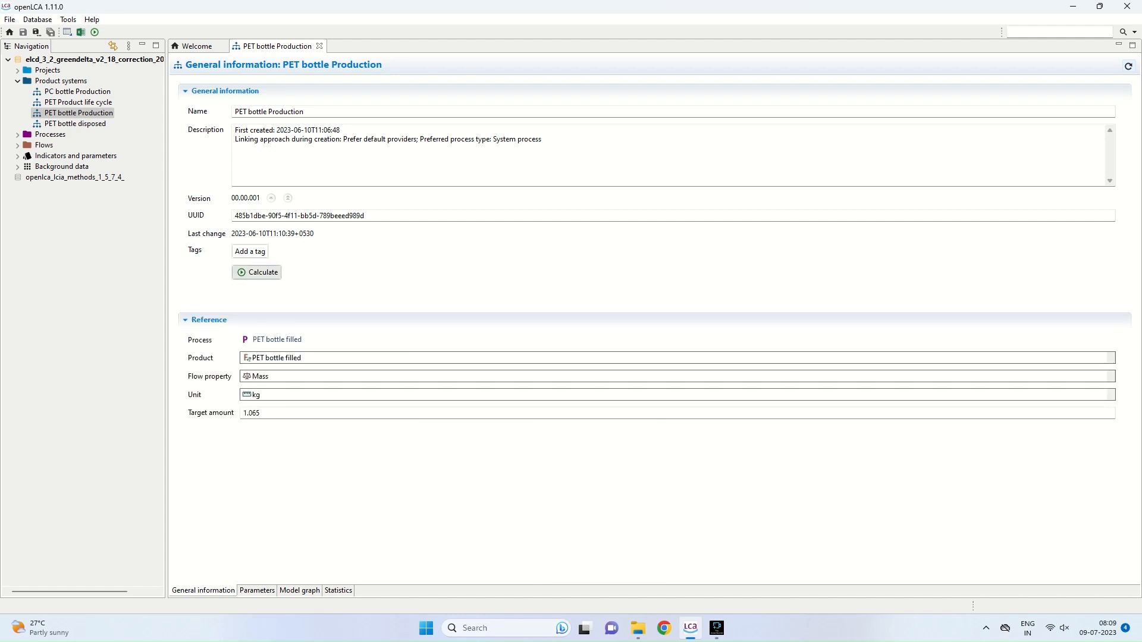
Expand Indicators and parameters in the Navigation tree to reveal Impact assessment methods.
left_click(256, 272)
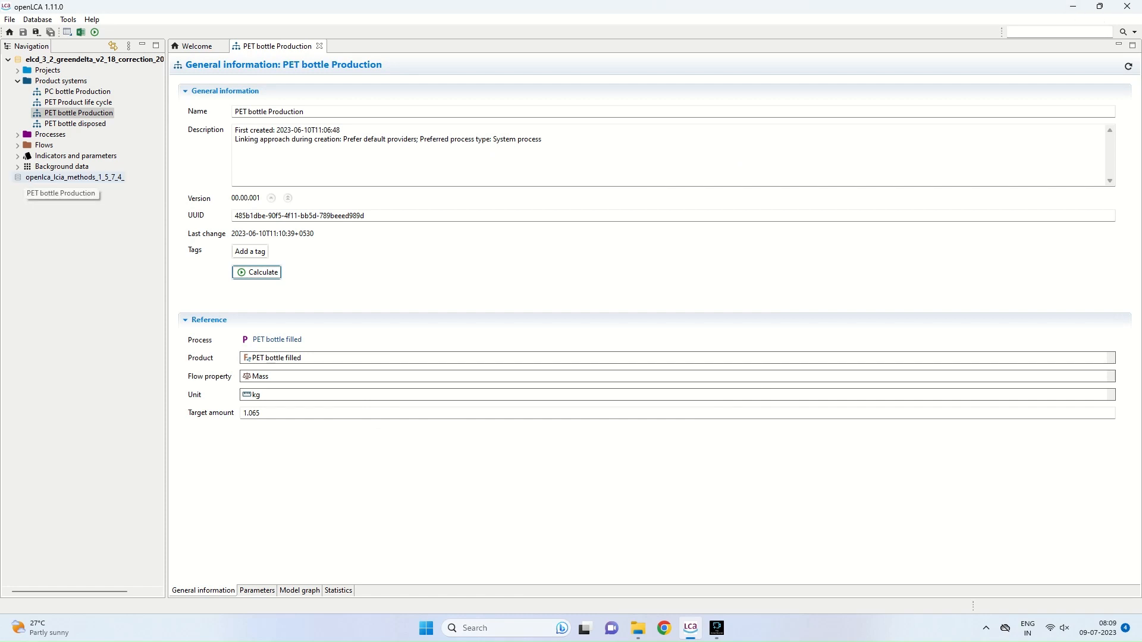
mouse_move(73, 177)
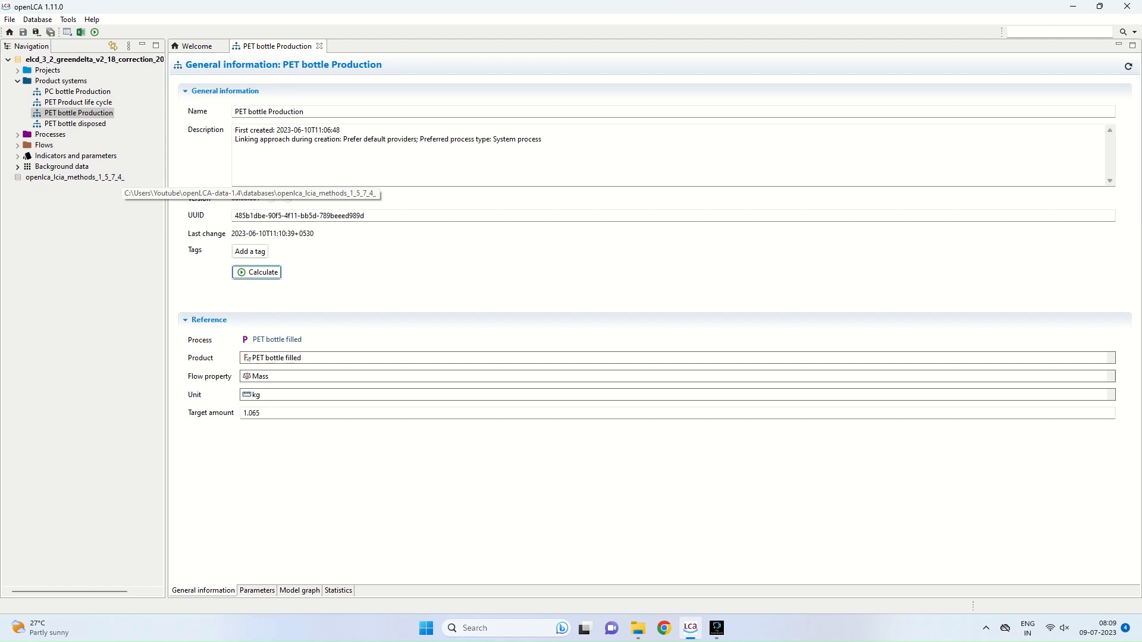
left_click(16, 155)
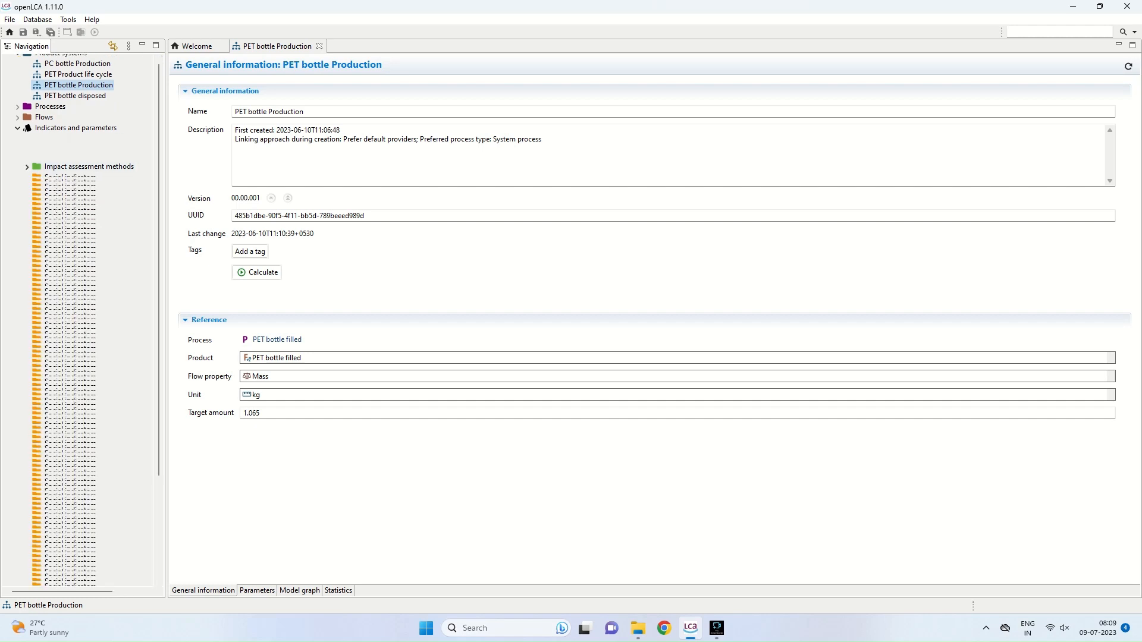
Expand the openLCA LCIA methods 2_1_3 package and open the AWARE method.
left_click(26, 166)
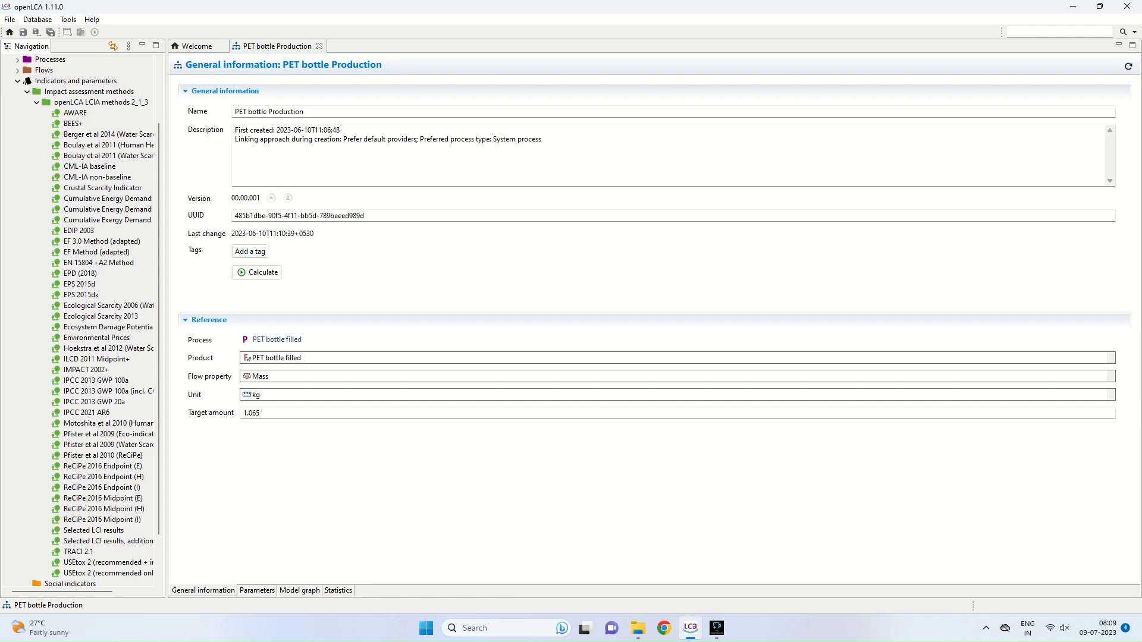
mouse_move(100, 101)
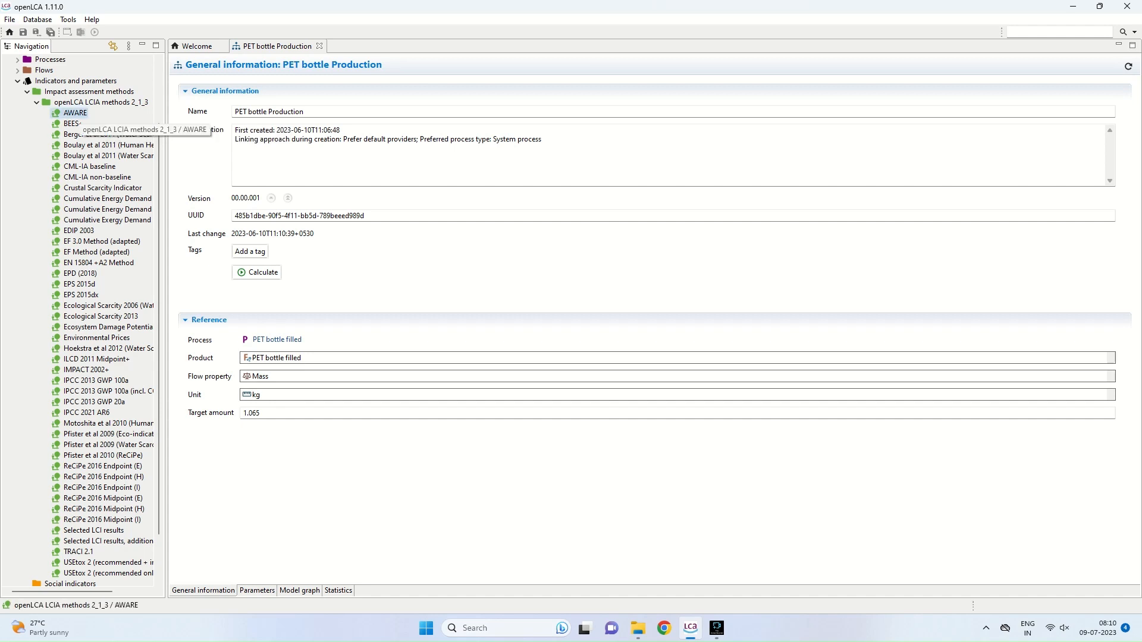
double_click(75, 113)
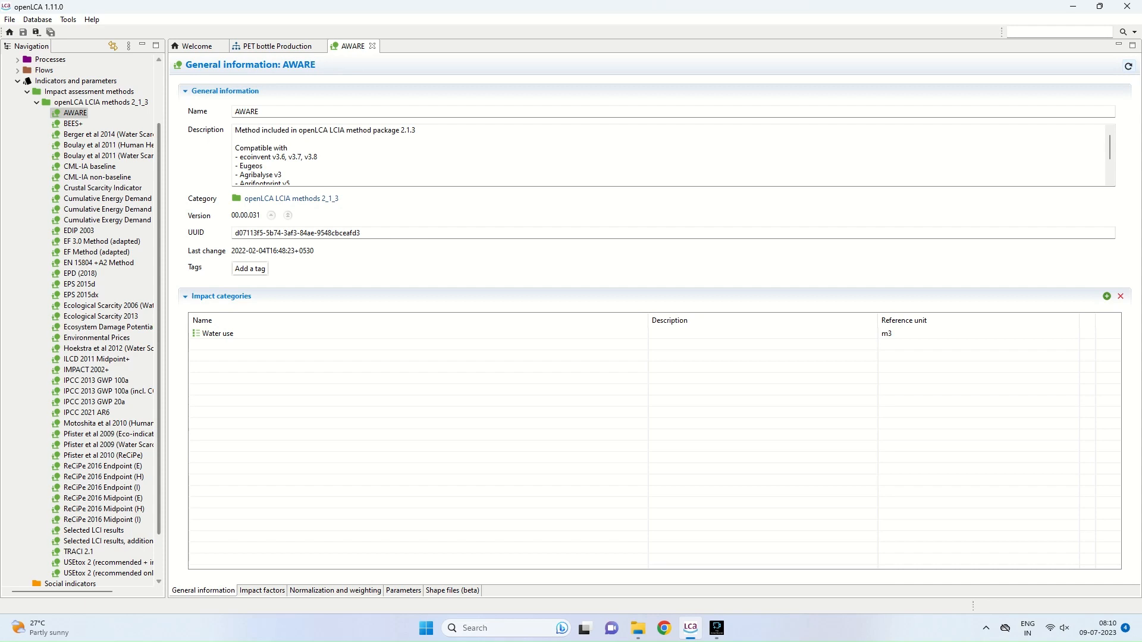
Read through the AWARE method description, then select the BEES+ method.
scroll("down", 3)
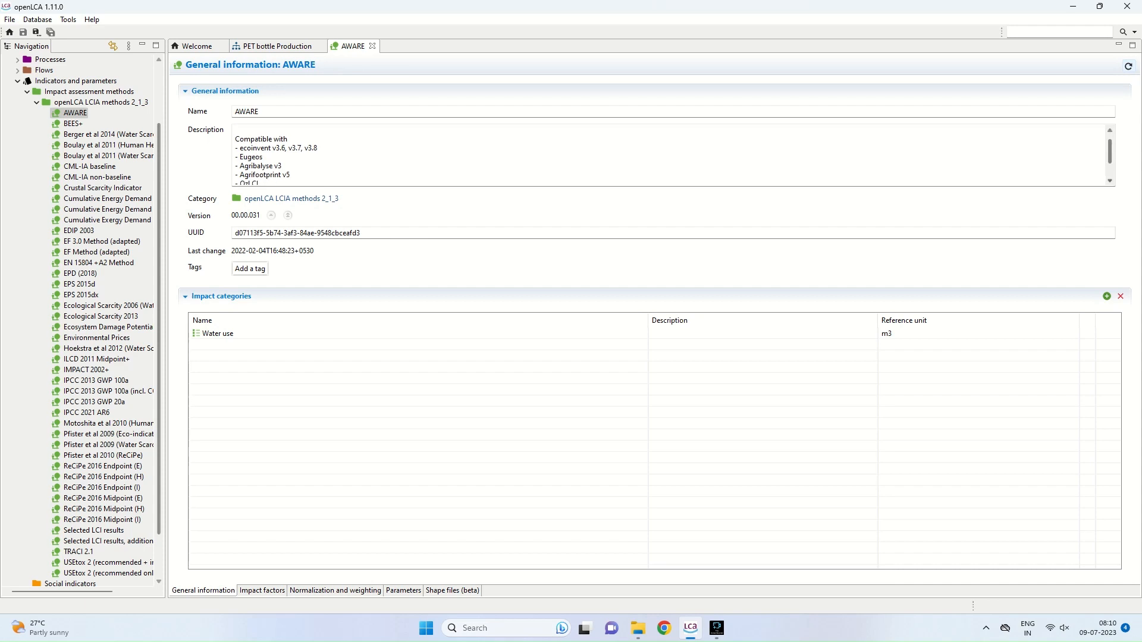
scroll("down", 3)
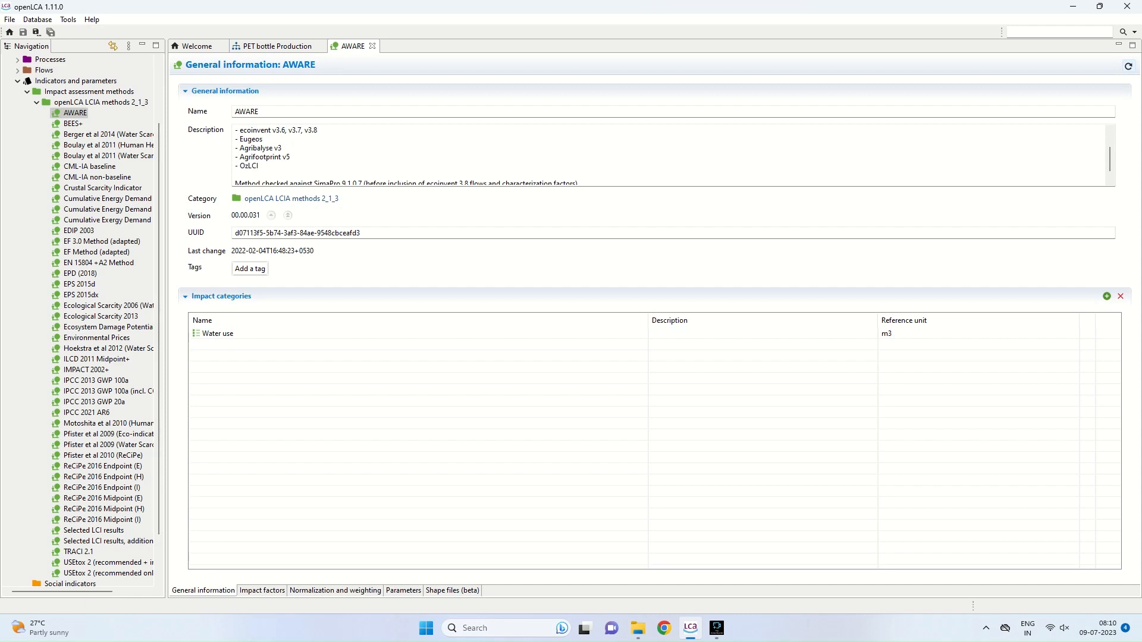
left_click(73, 124)
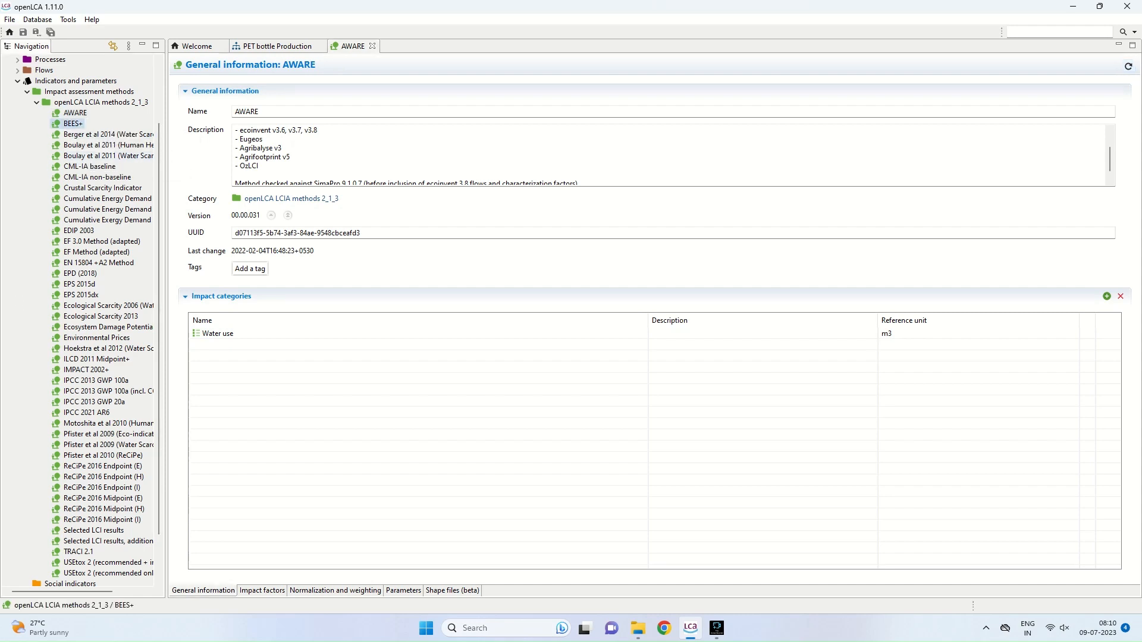
Open the BEES+ method and review Acidification, Ecotoxicity, Eutrophication, Habitat alteration and HH cancer categories.
double_click(72, 124)
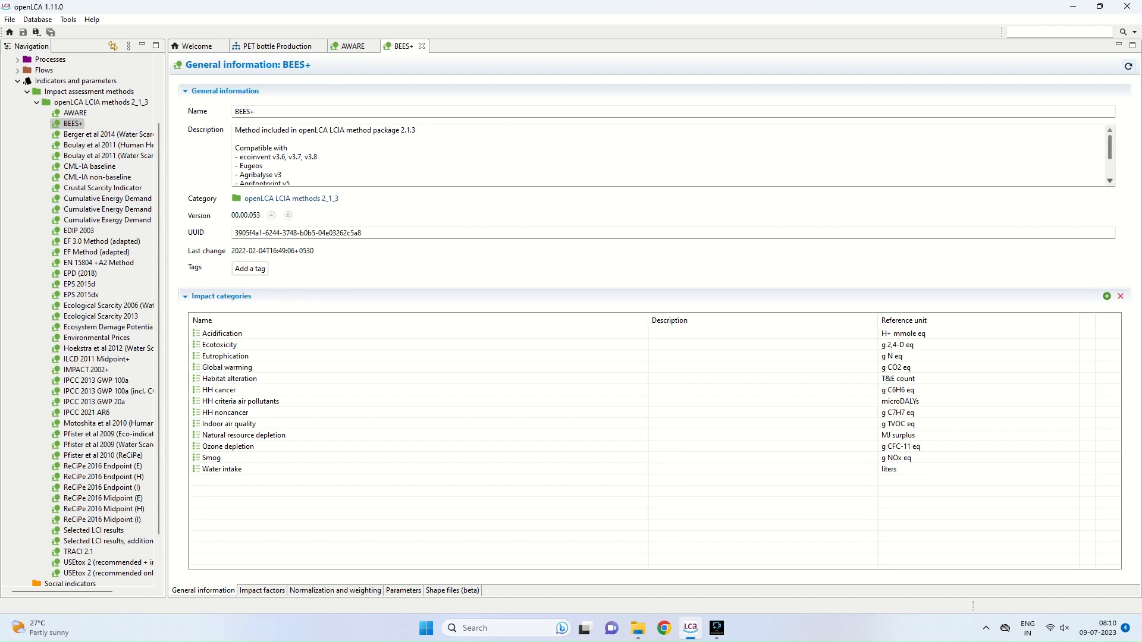
scroll("down", 3)
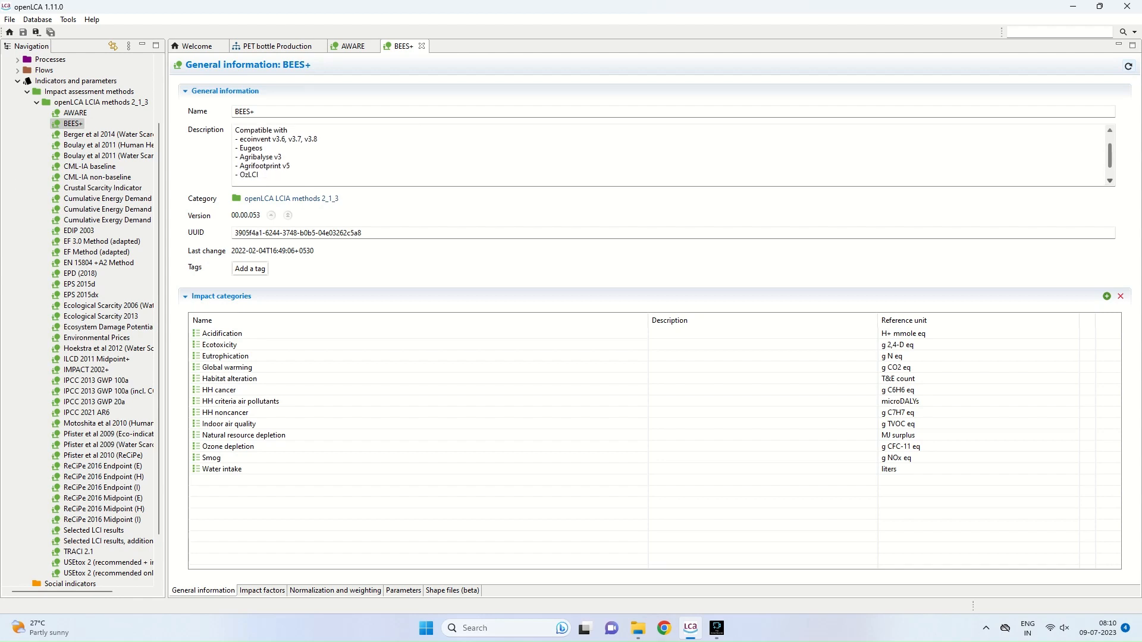
left_click(221, 334)
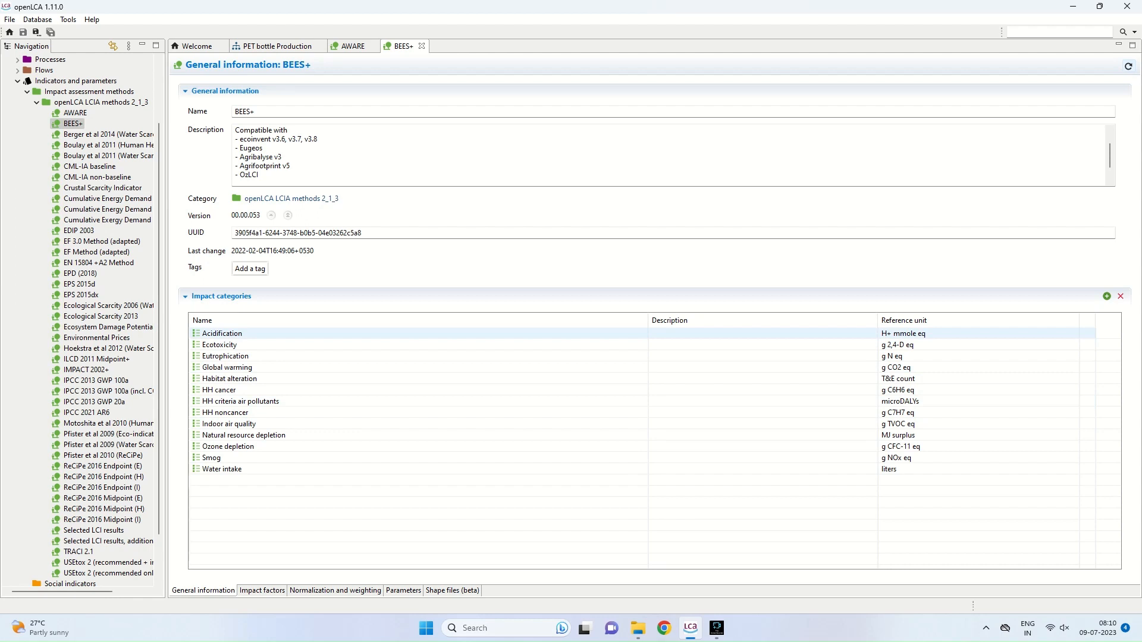
left_click(219, 344)
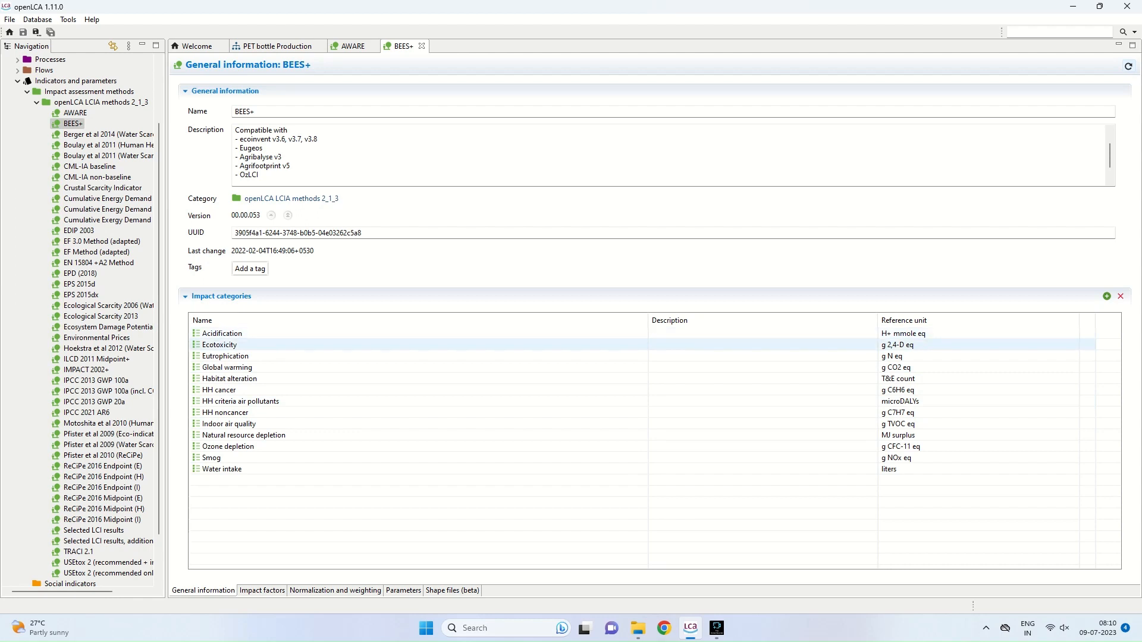
left_click(226, 356)
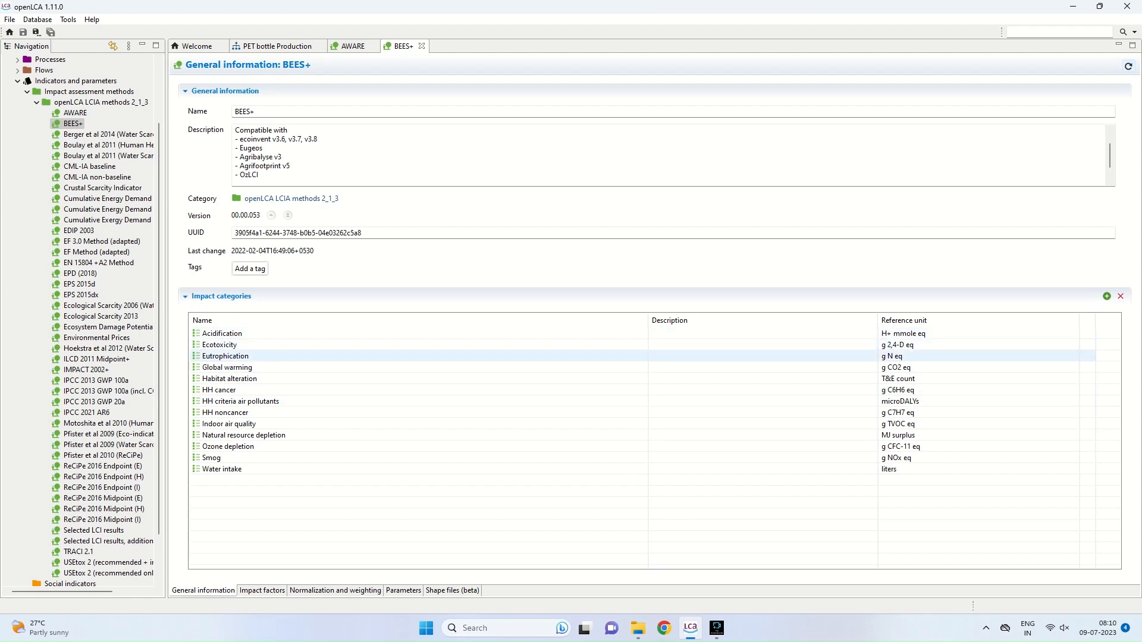
left_click(229, 378)
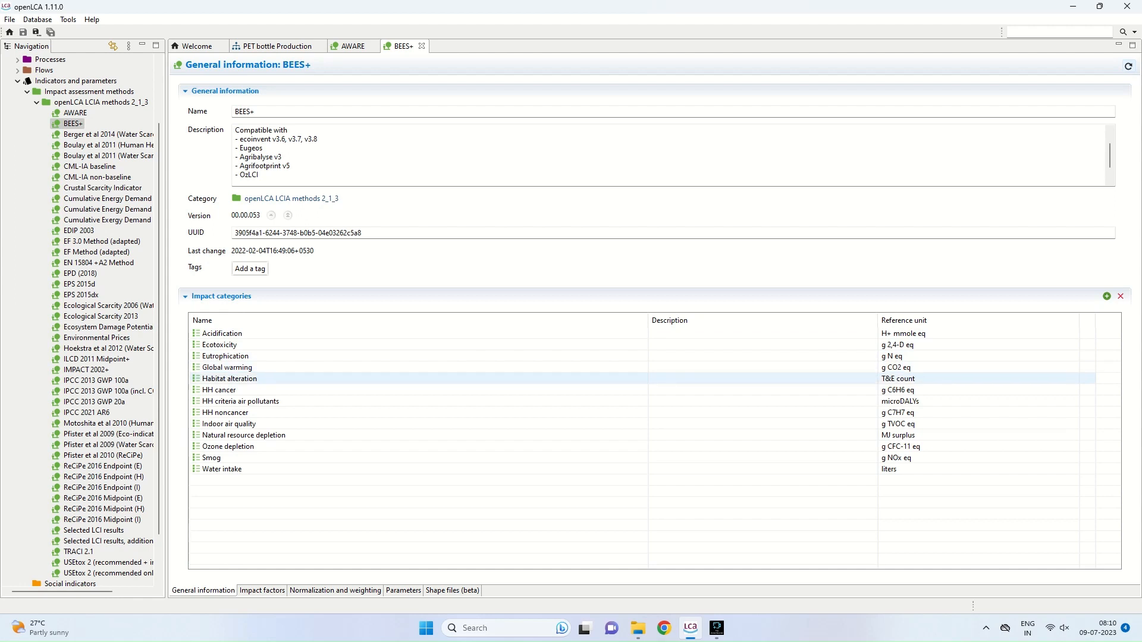
left_click(219, 390)
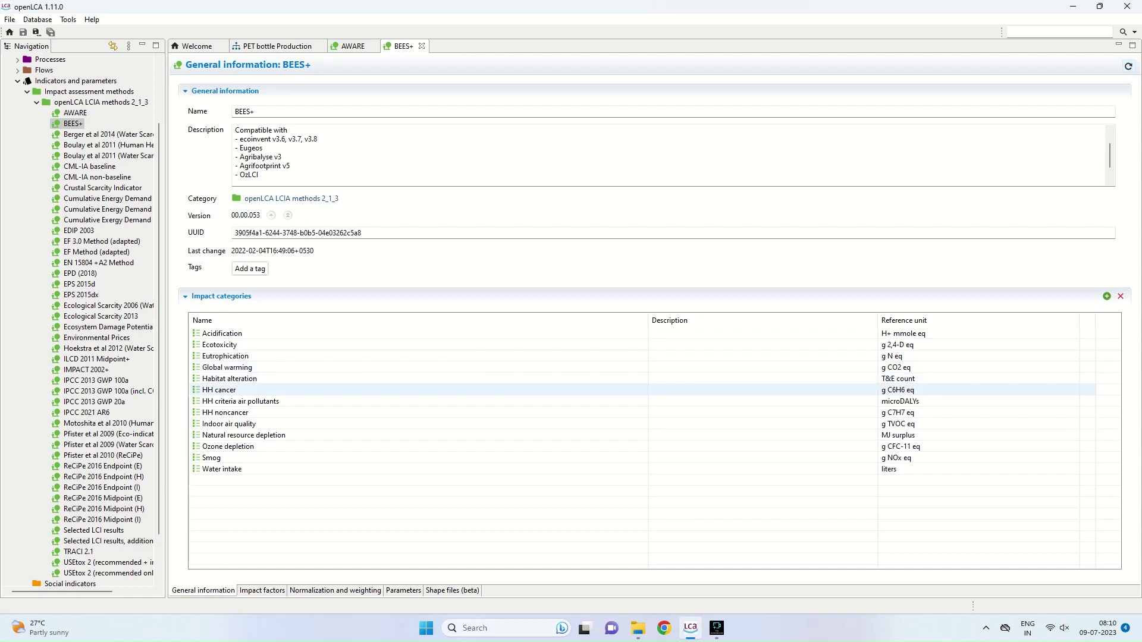
Review the remaining BEES+ categories, including Natural resource depletion, Indoor air quality and Ozone depletion, then load CML-IA baseline.
left_click(241, 401)
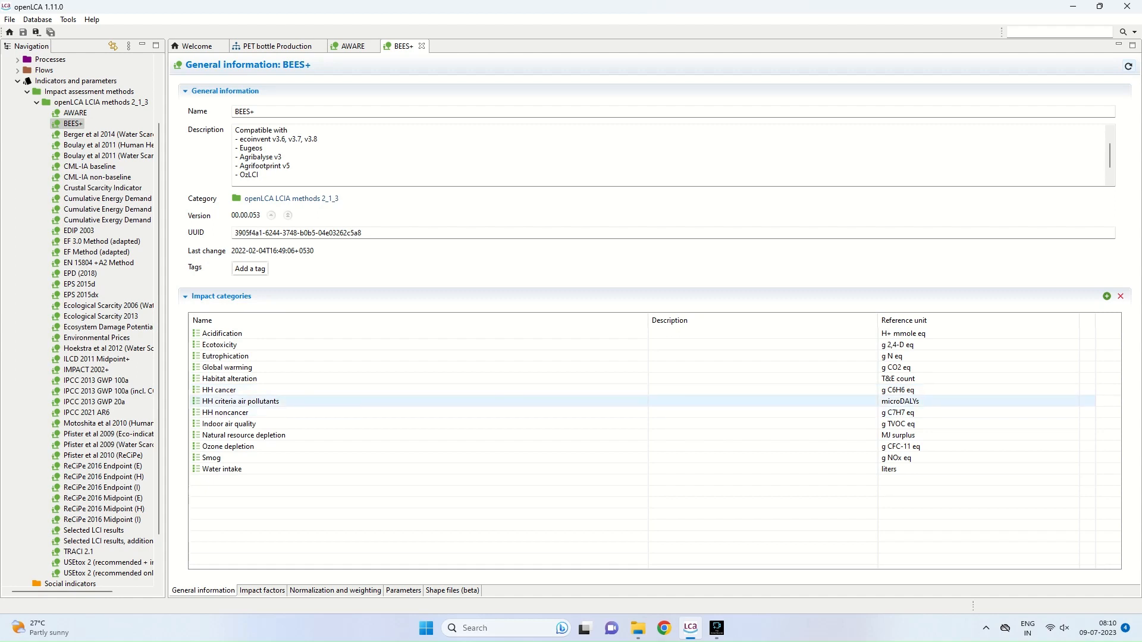
left_click(243, 435)
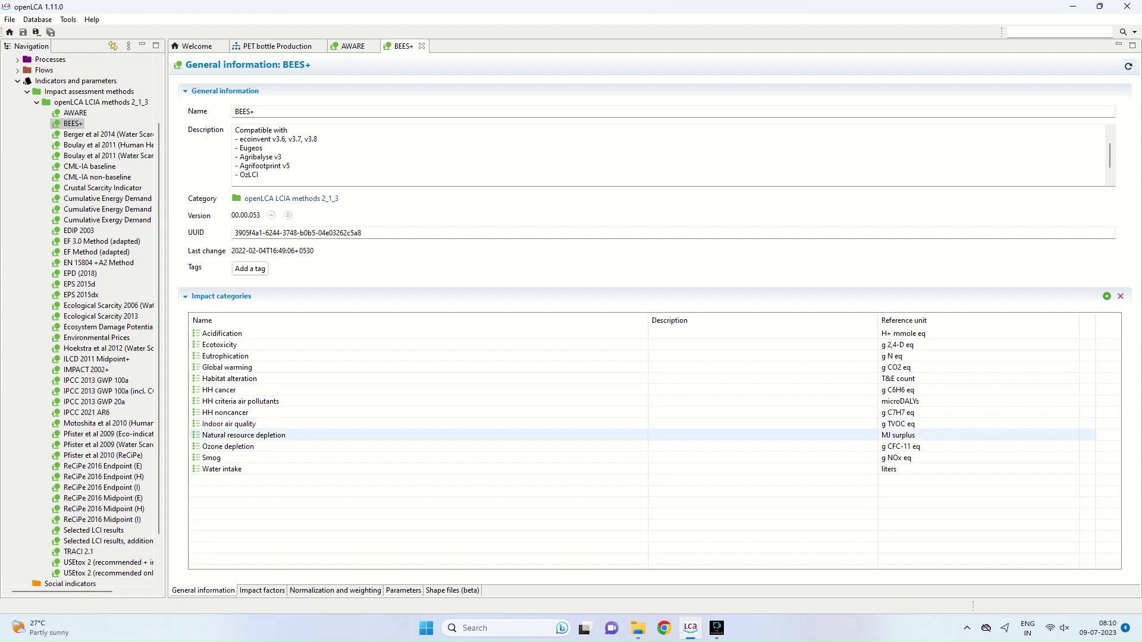
left_click(212, 457)
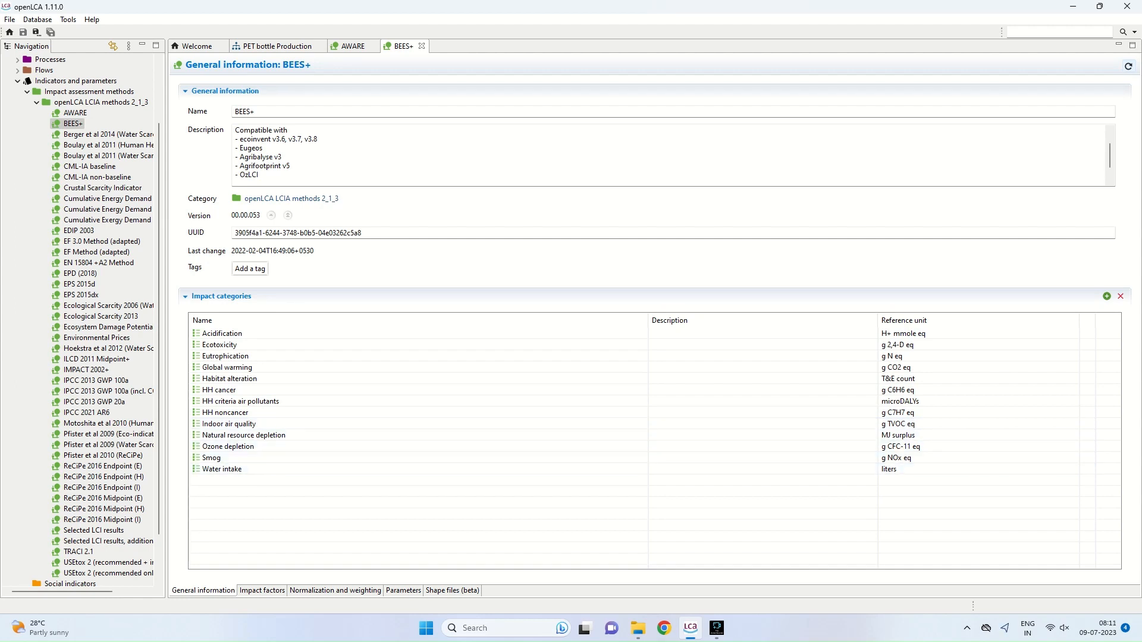
left_click(229, 424)
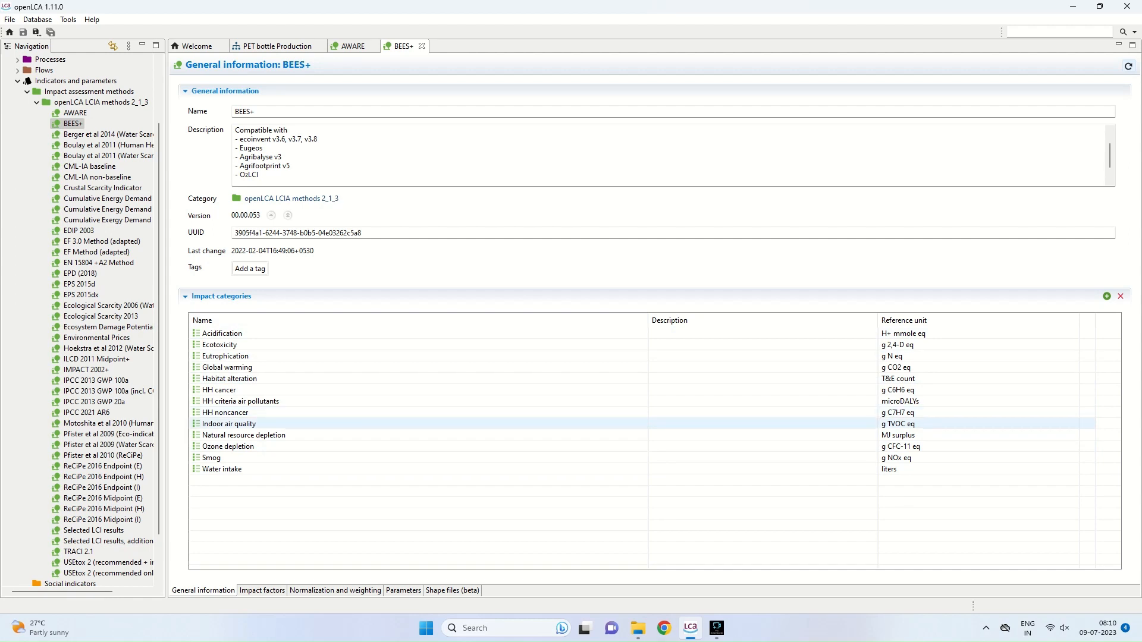
left_click(227, 447)
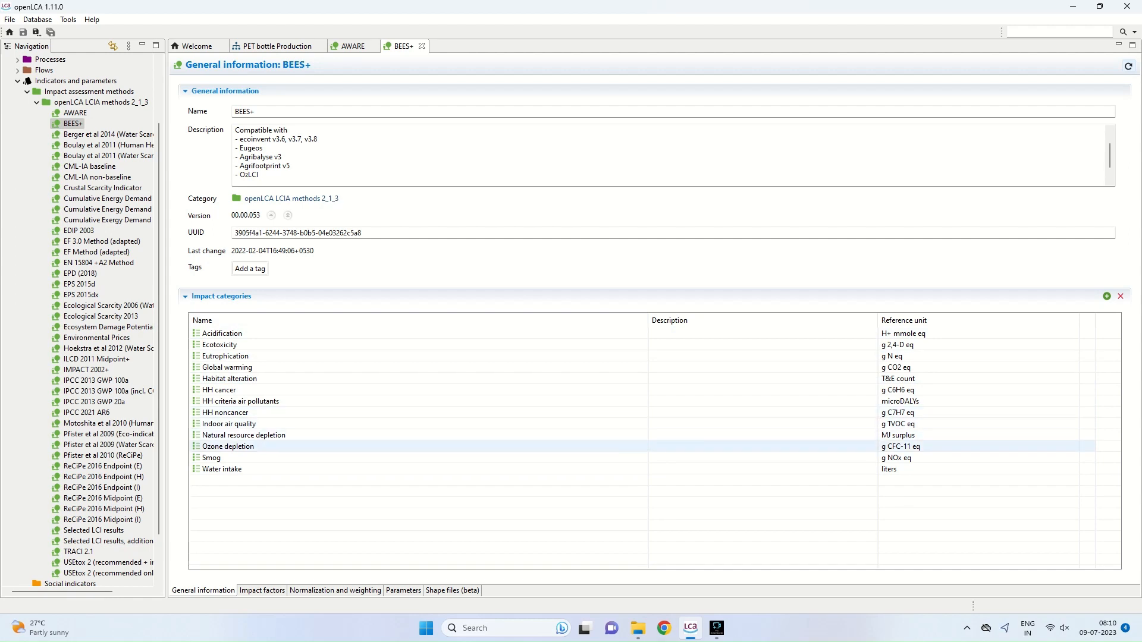
left_click(221, 470)
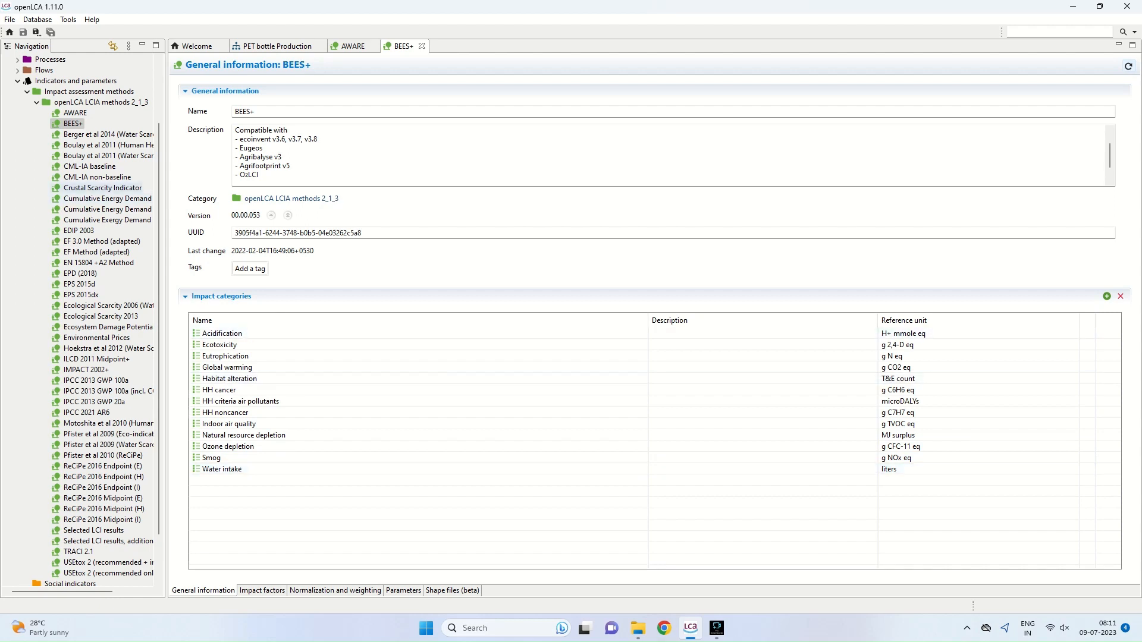
mouse_move(88, 166)
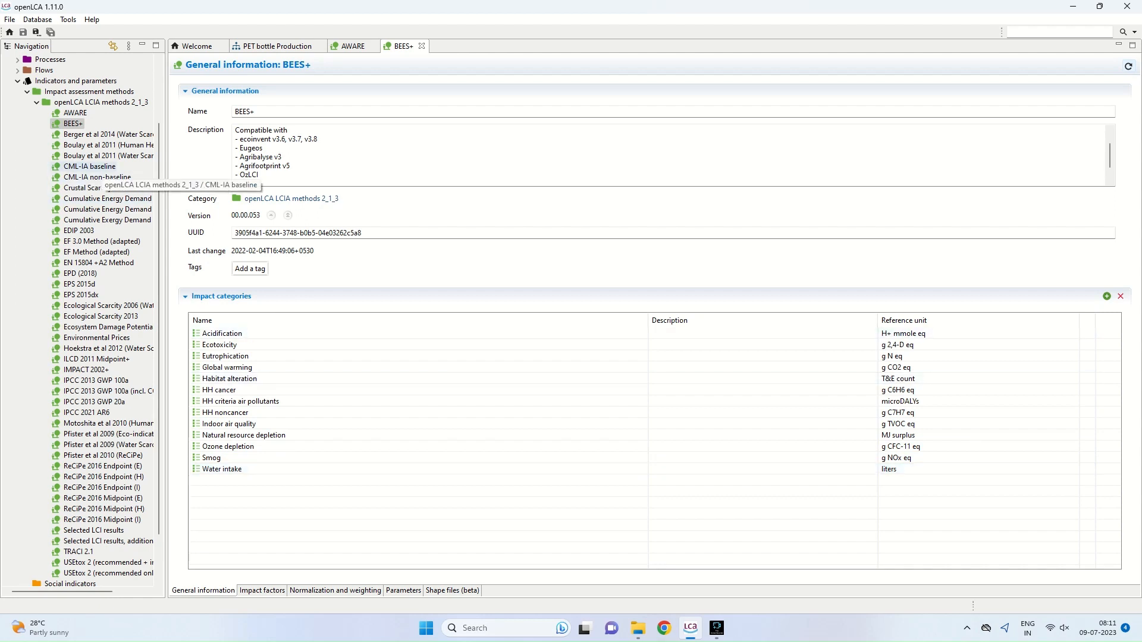
double_click(88, 166)
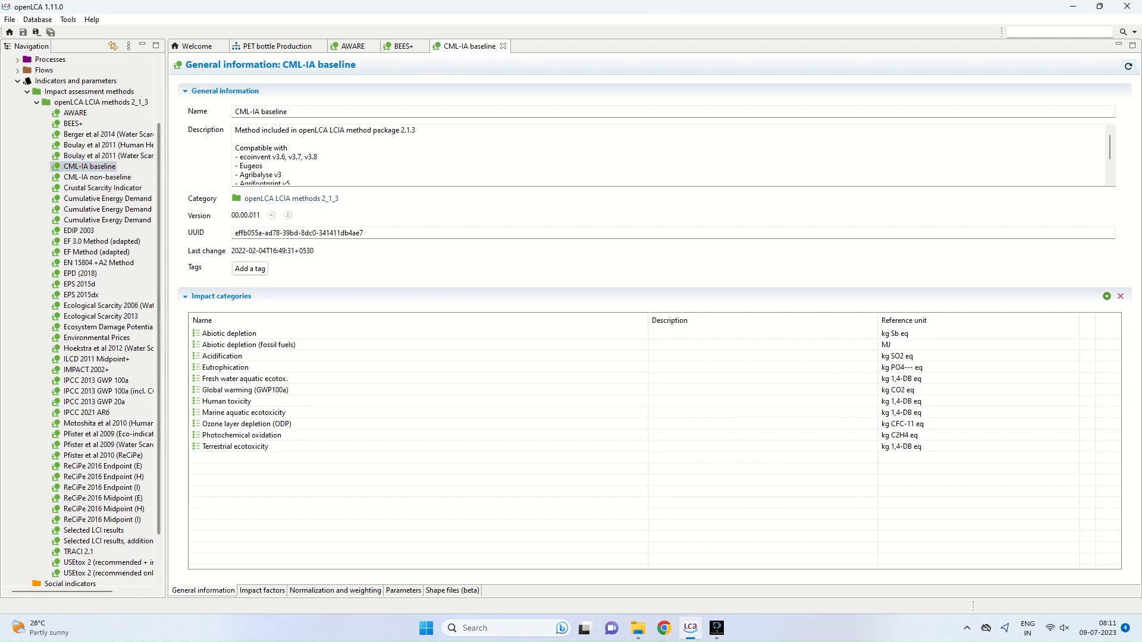
scroll("down", 3)
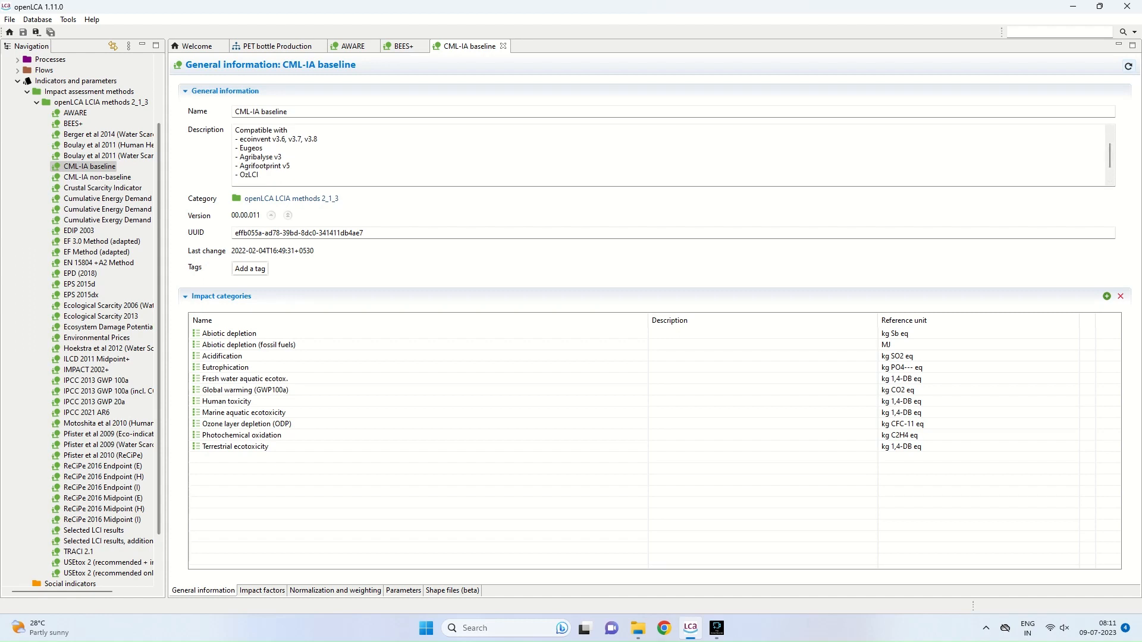
left_click(228, 333)
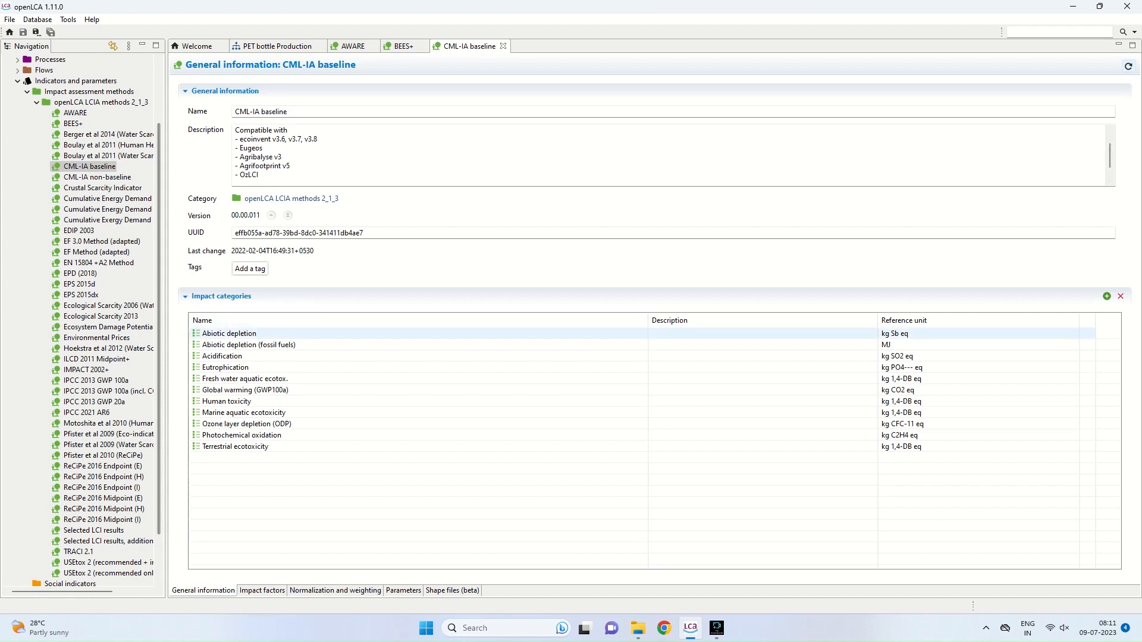
left_click(222, 355)
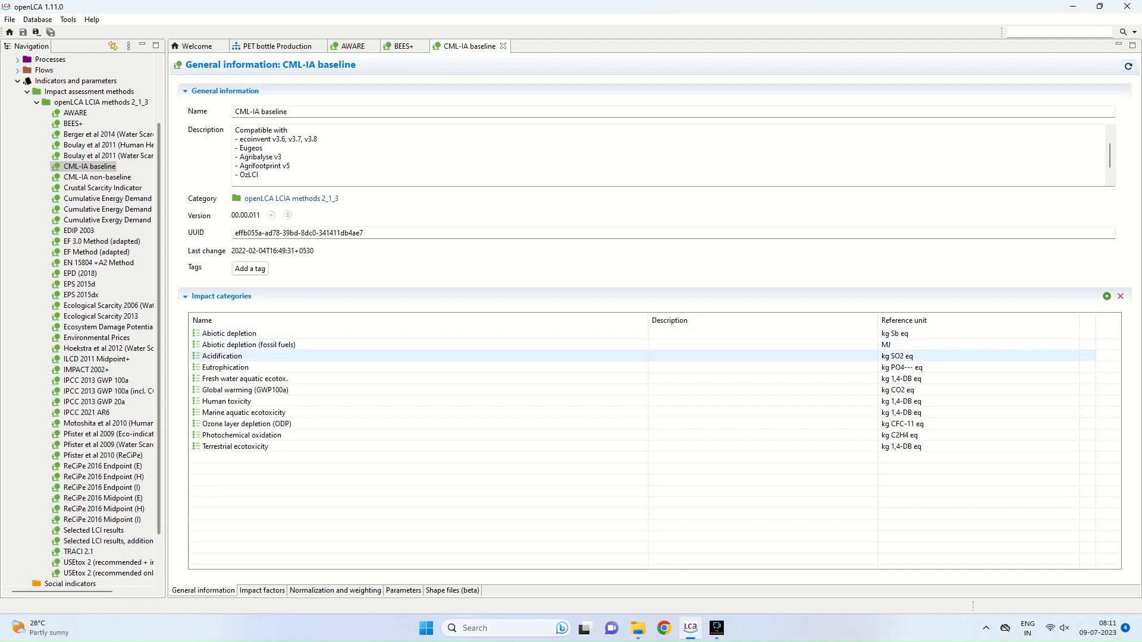
left_click(244, 379)
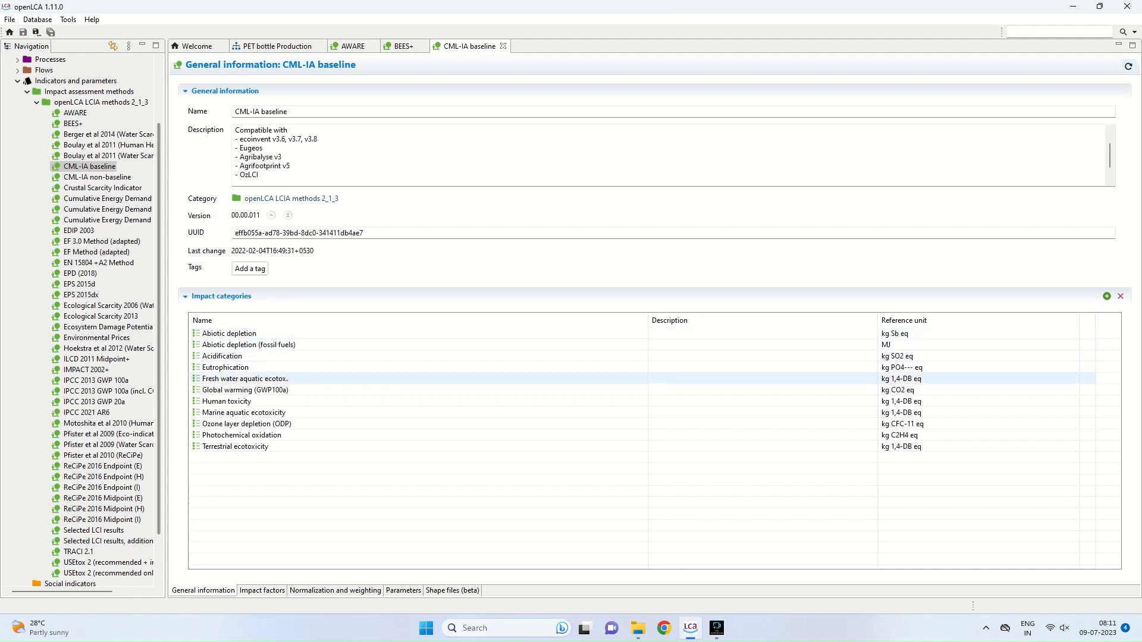
left_click(227, 401)
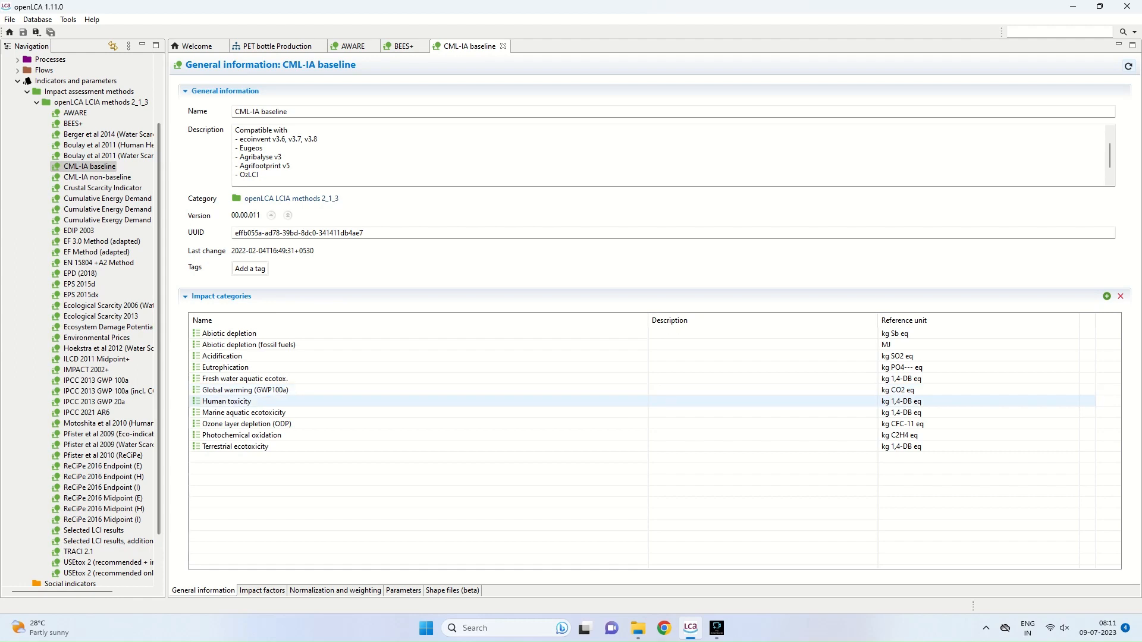
left_click(243, 413)
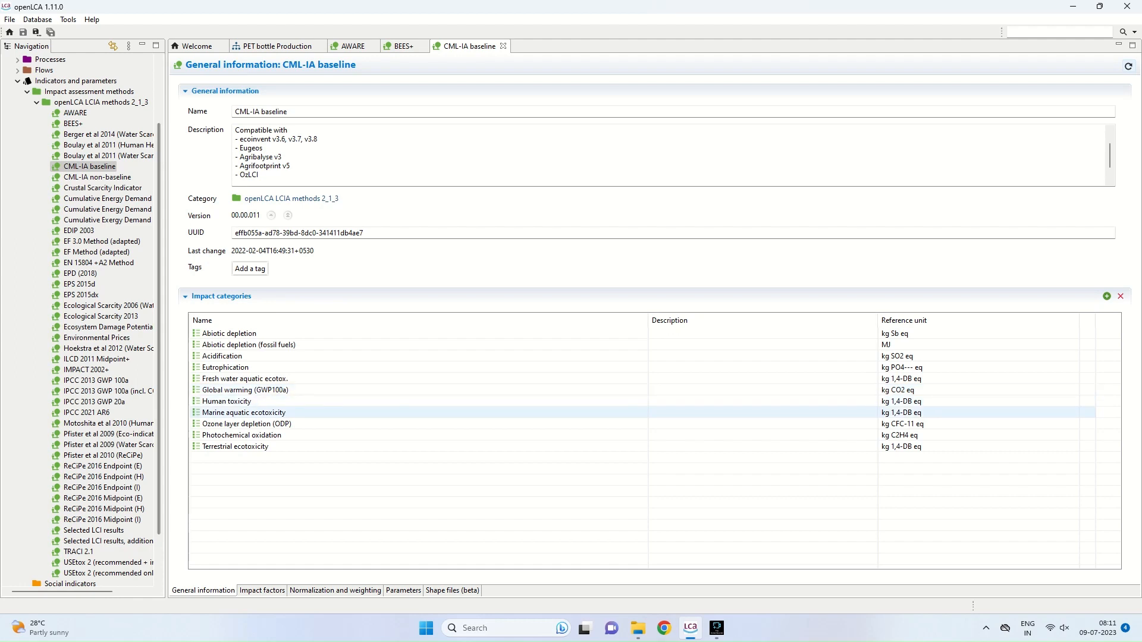
left_click(241, 435)
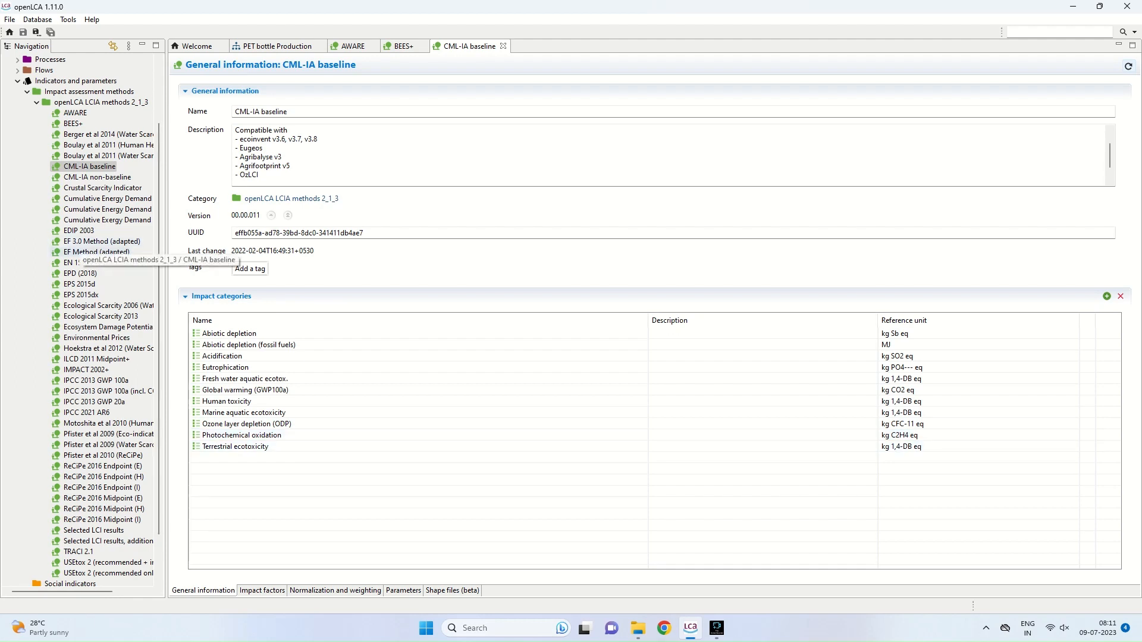
double_click(102, 240)
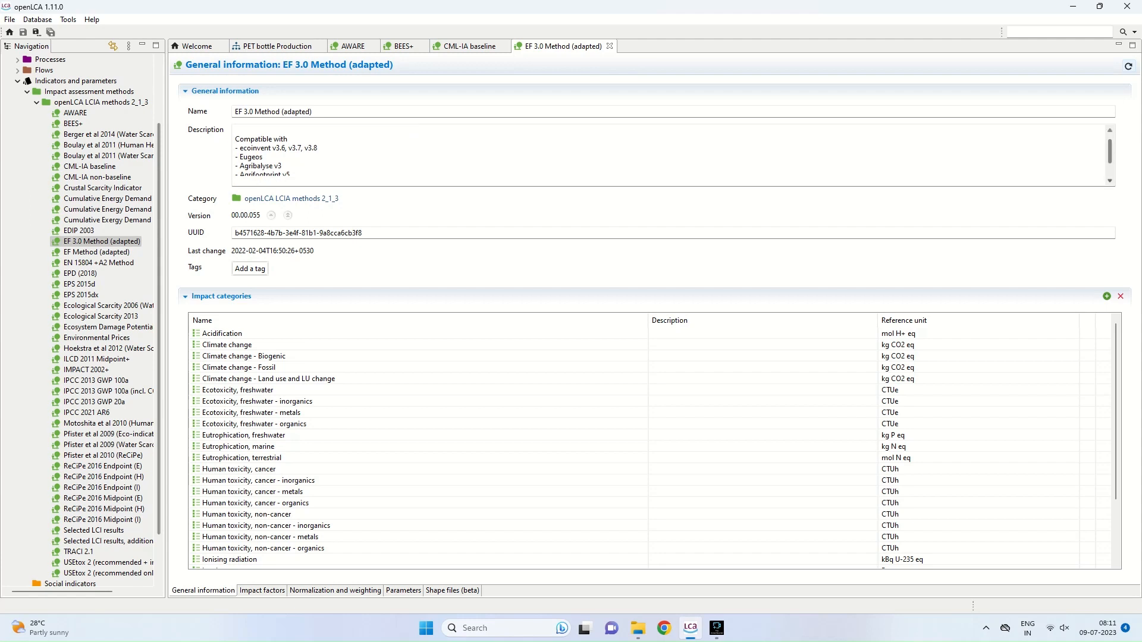
Review EF 3.0's Human toxicity cancer and non-cancer categories, then load the ILCD 2011 Midpoint+ method.
scroll("down", 3)
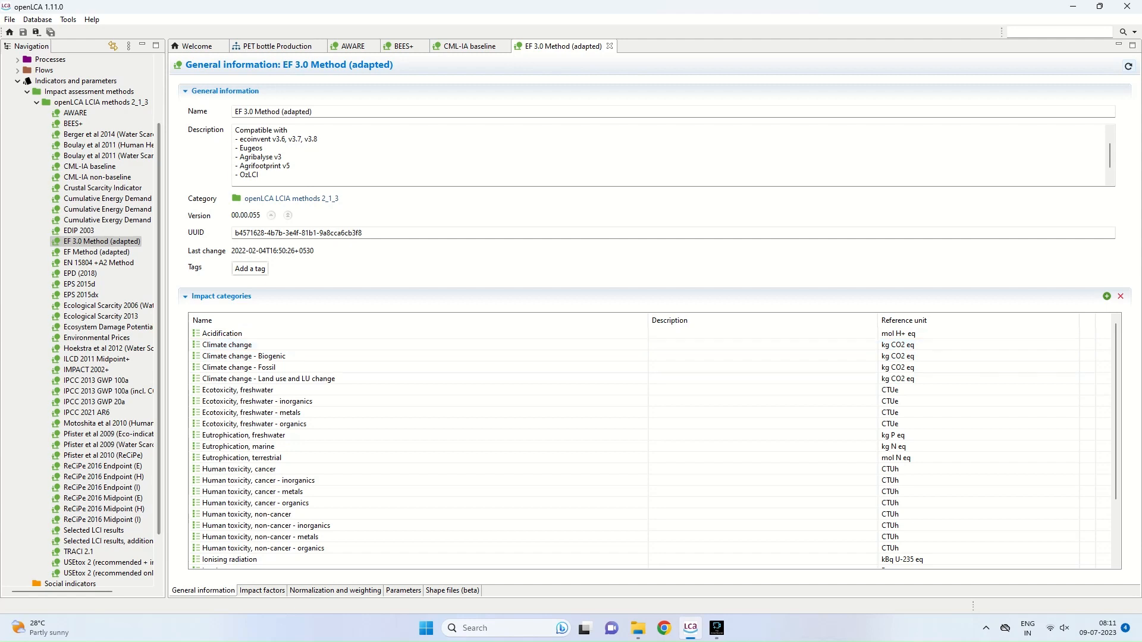
left_click(237, 469)
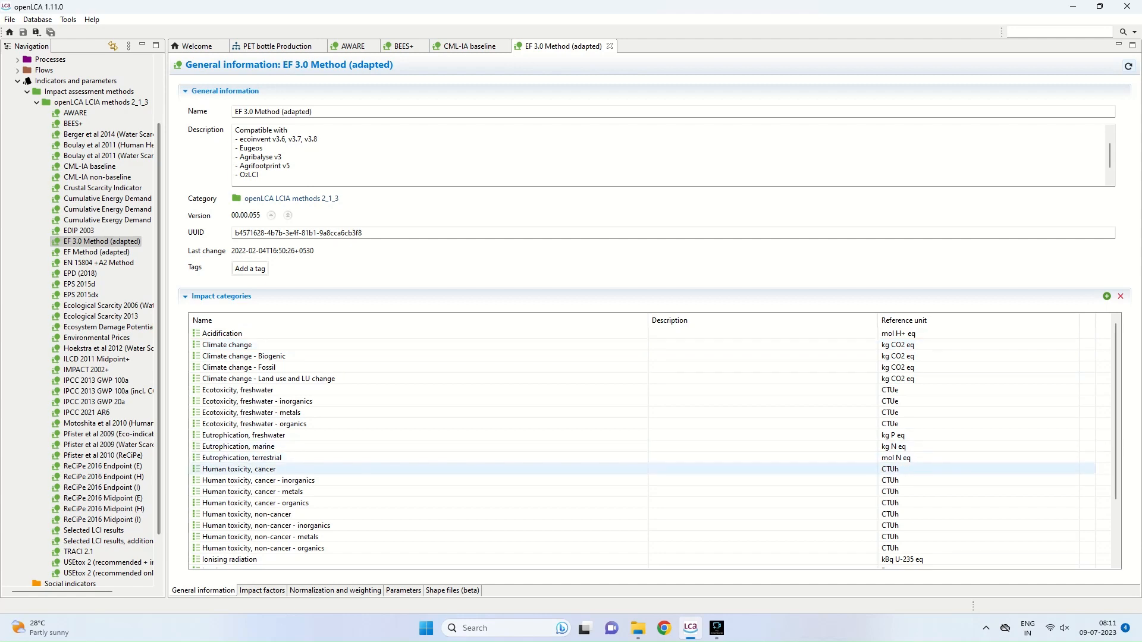
left_click(246, 514)
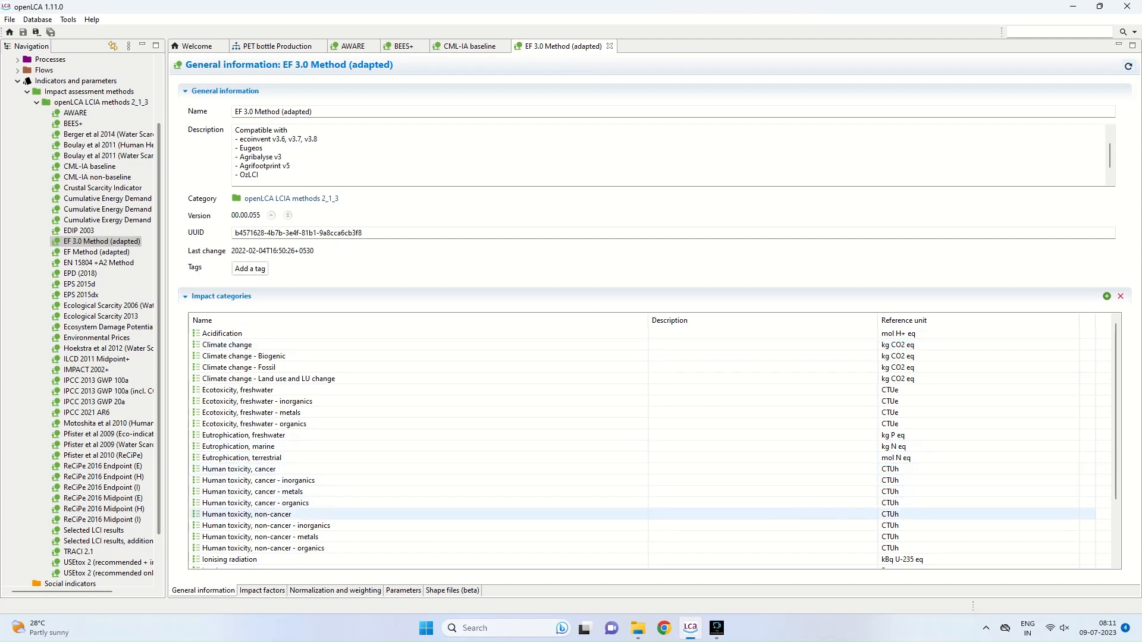
left_click(266, 525)
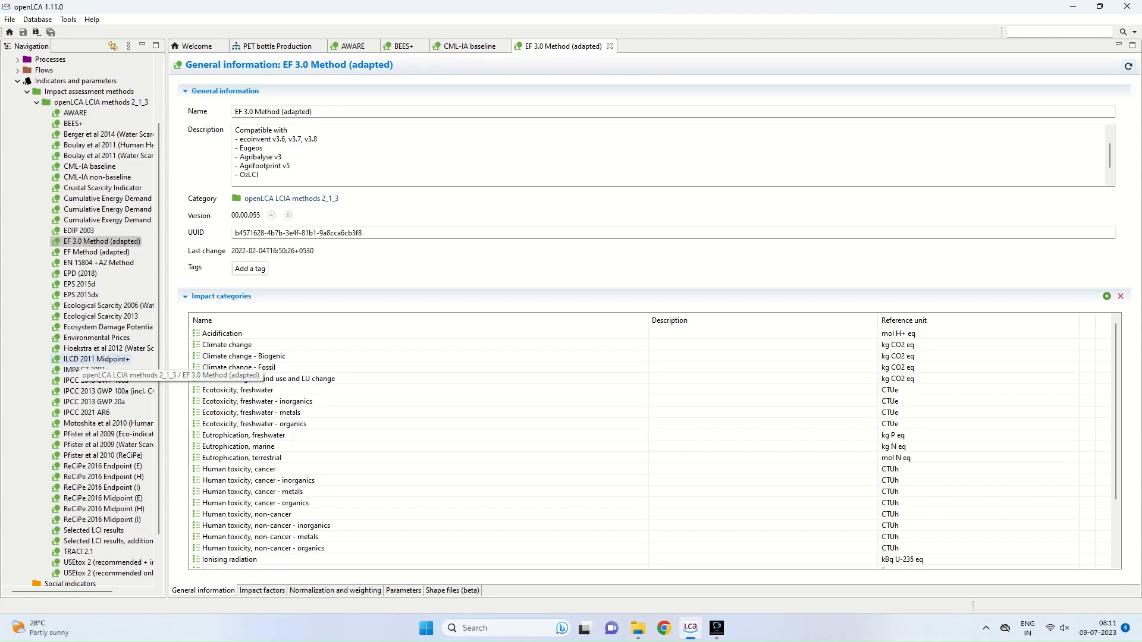
double_click(97, 360)
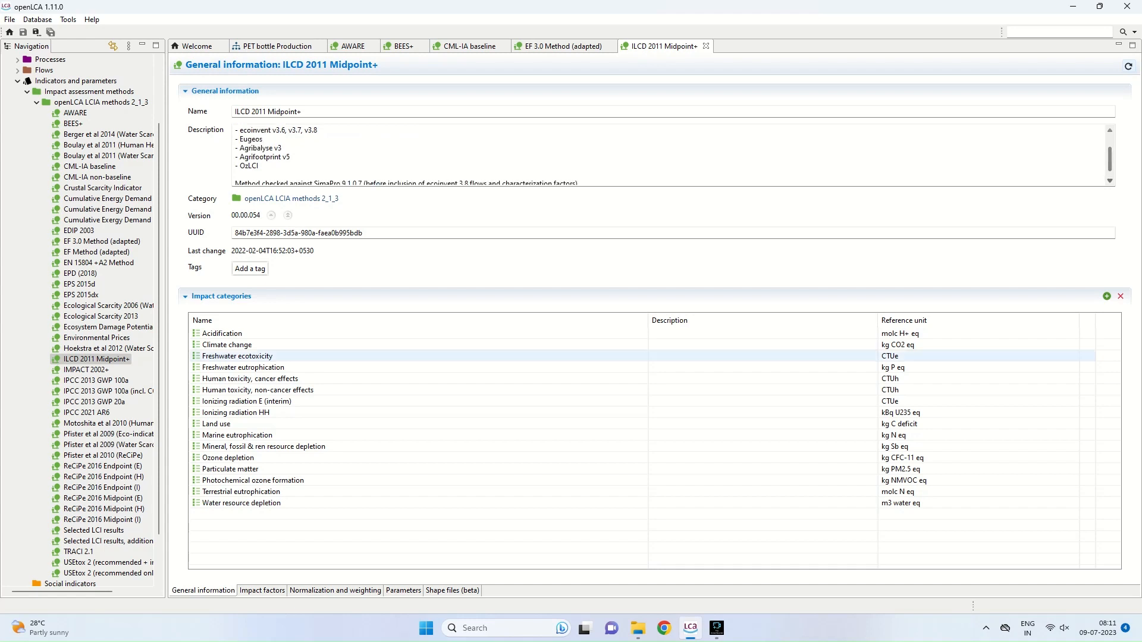
Review ILCD 2011 Midpoint+ categories such as Human toxicity cancer effects and Ozone depletion, then load EDIP 2003.
left_click(250, 379)
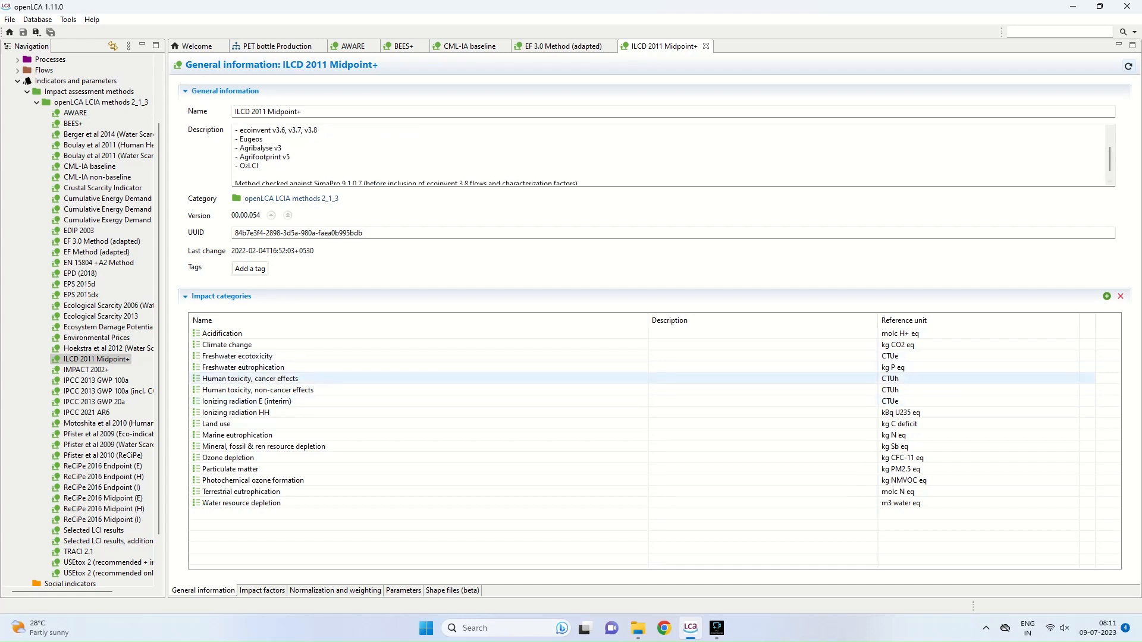
left_click(228, 457)
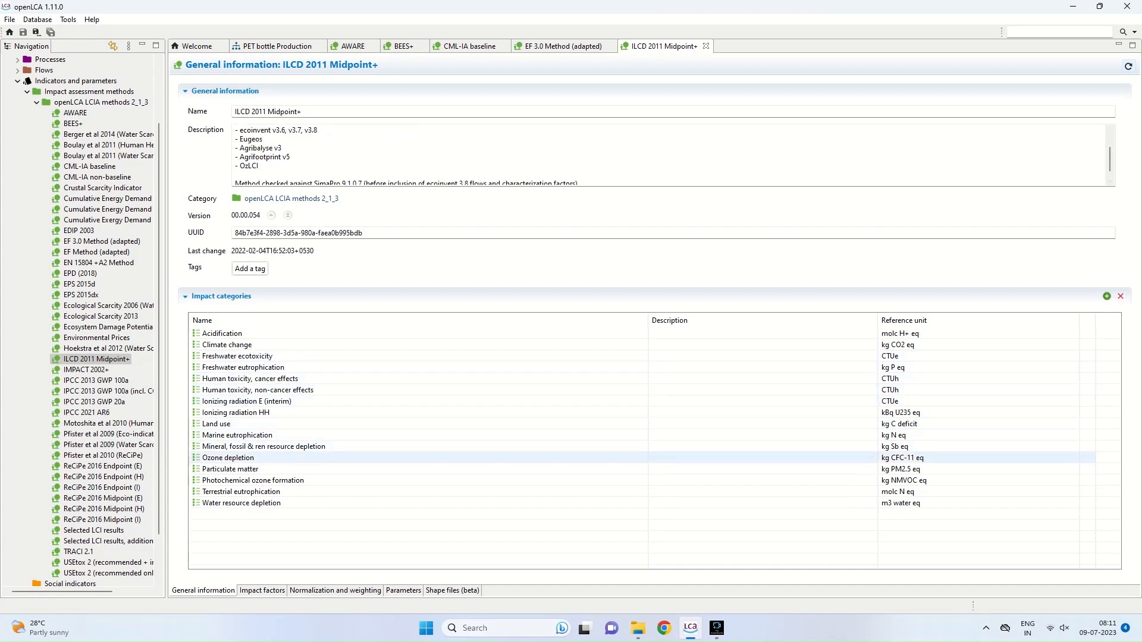
left_click(230, 468)
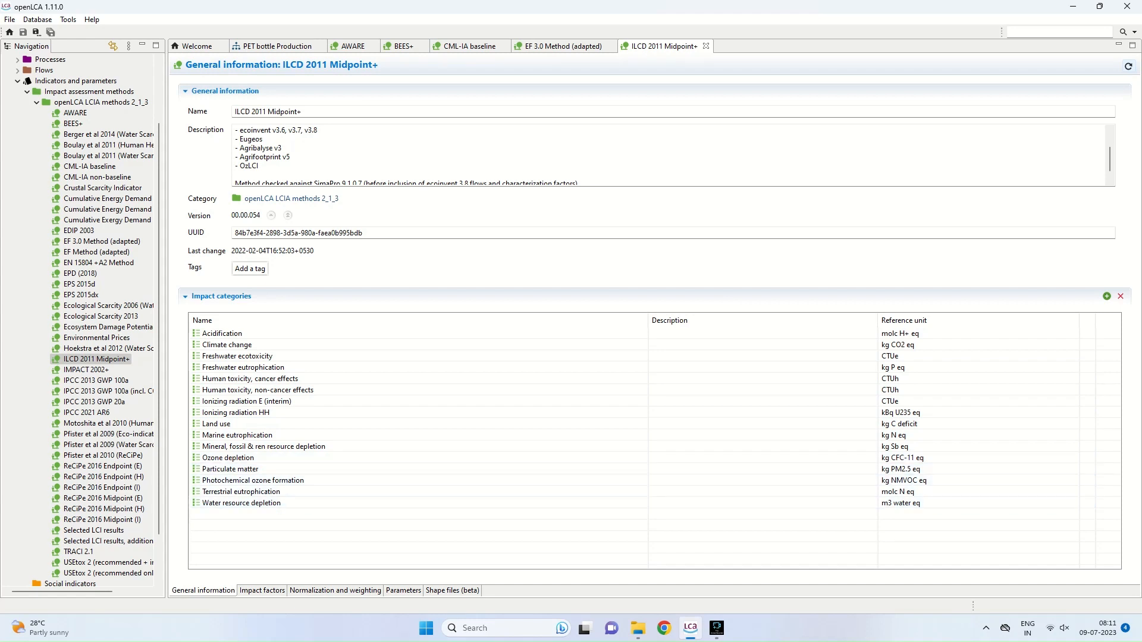
left_click(241, 503)
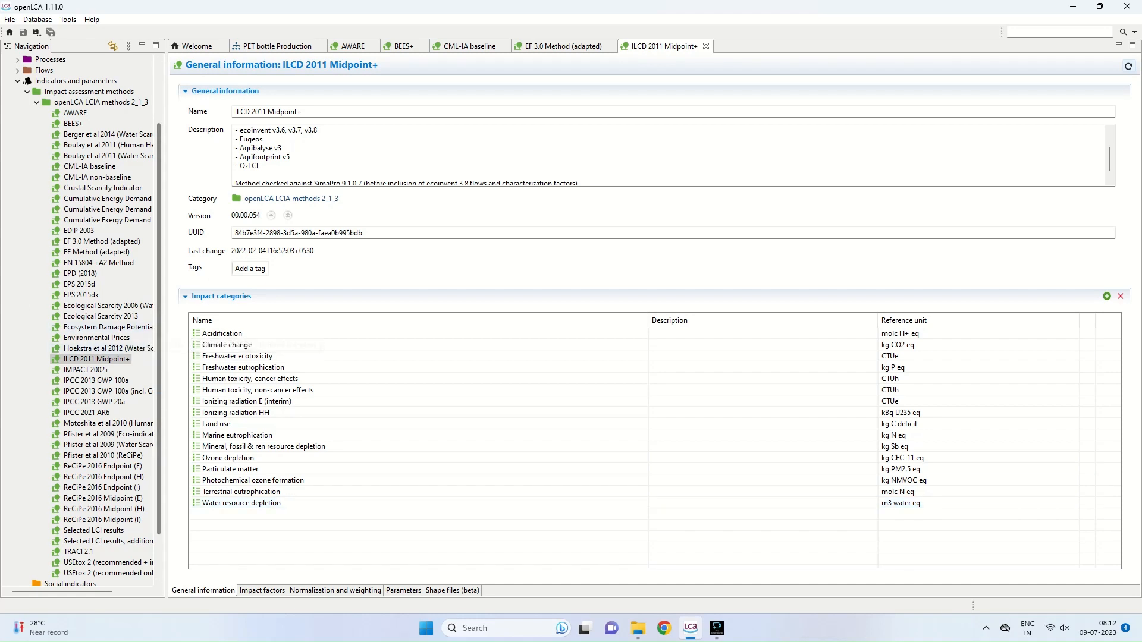
scroll("down", 3)
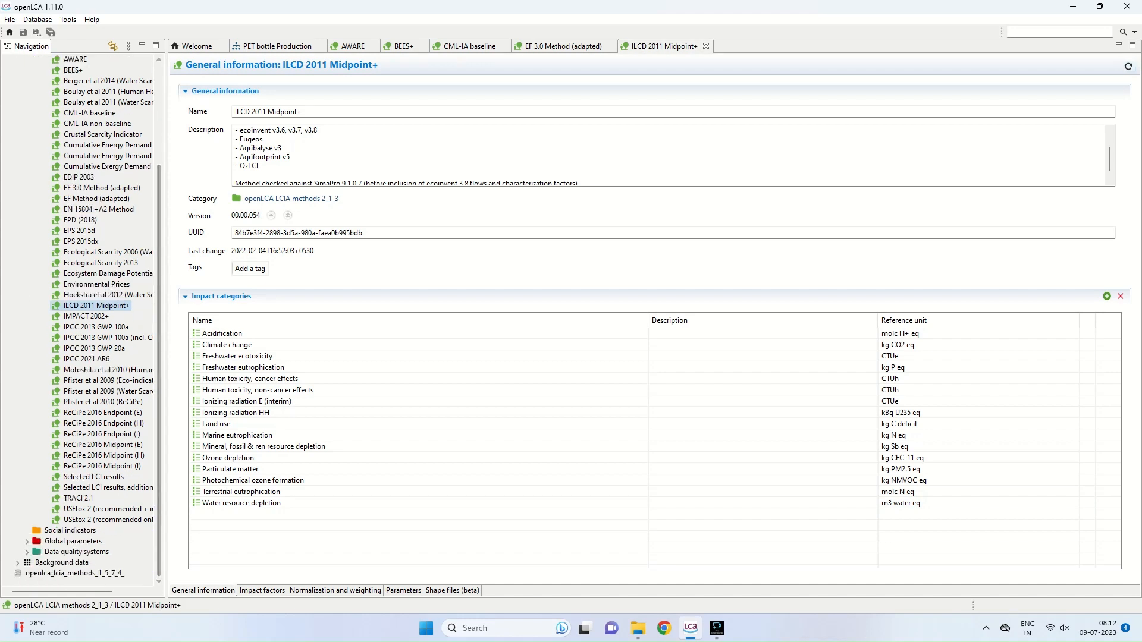
double_click(78, 176)
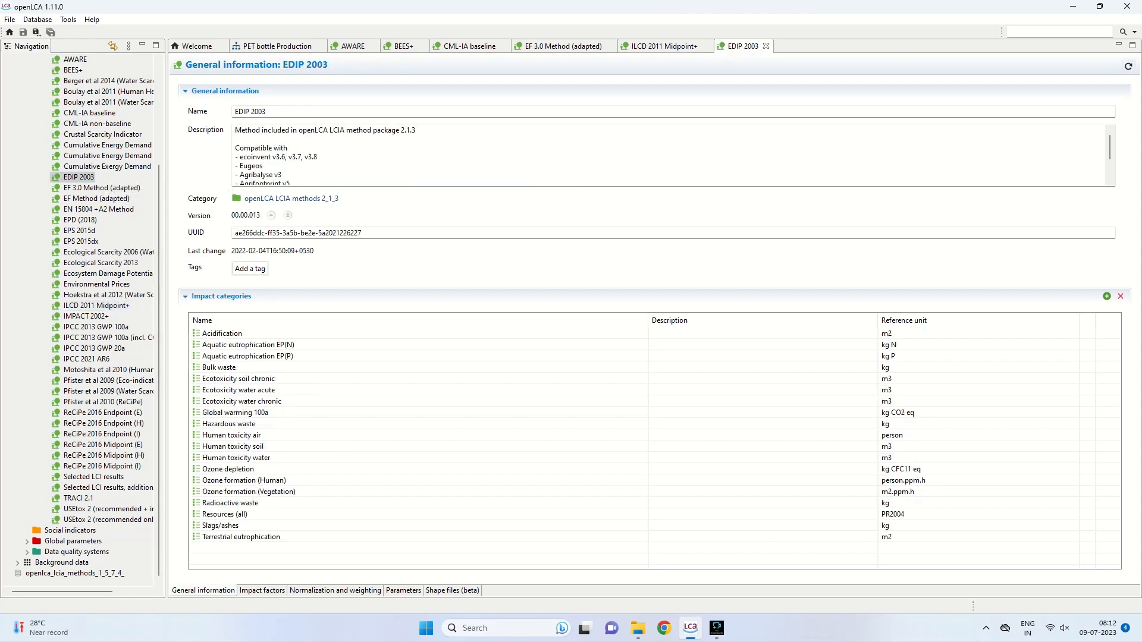
Review EDIP 2003's Aquatic eutrophication EP(P), Ozone formation (Human), Terrestrial eutrophication, Global warming 100a and Ecotoxicity soil chronic categories.
scroll("down", 3)
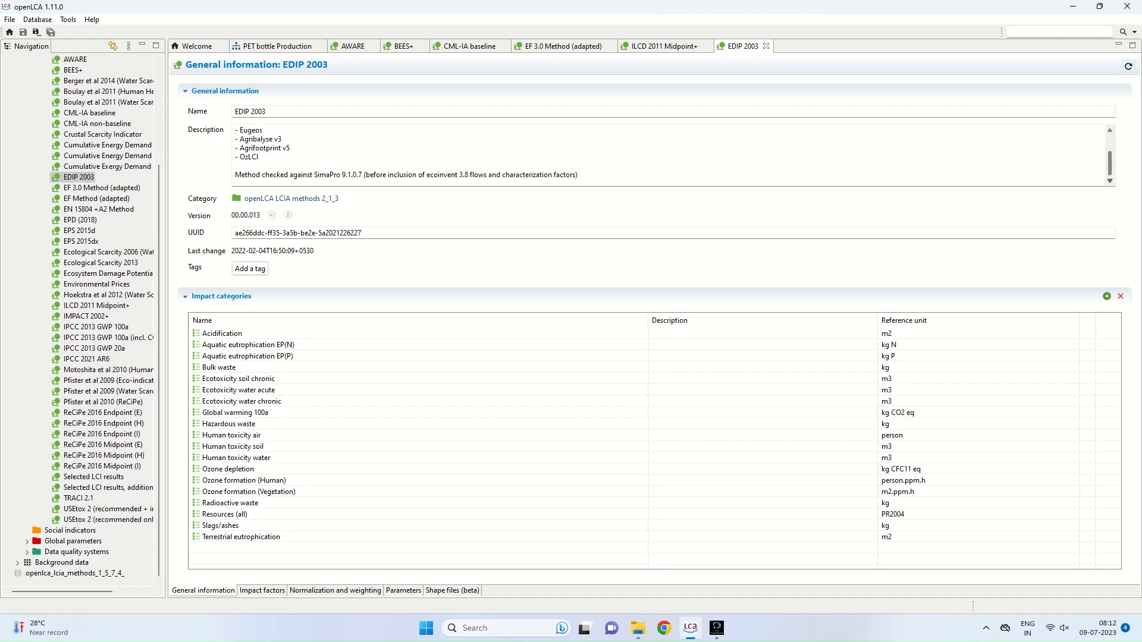
left_click(247, 356)
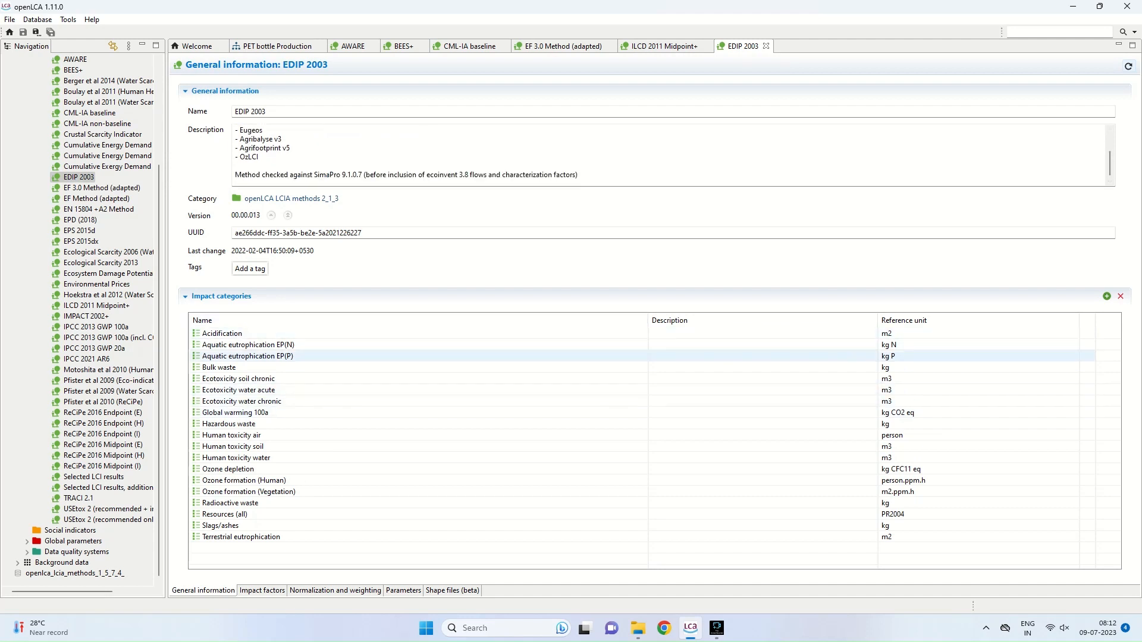
left_click(227, 423)
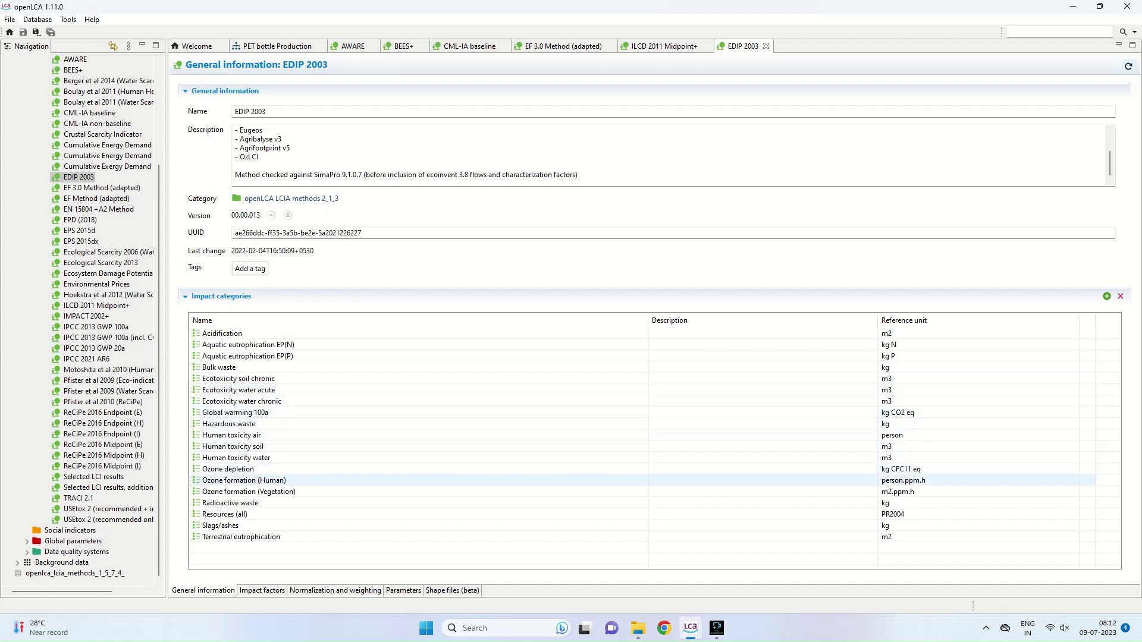
left_click(240, 537)
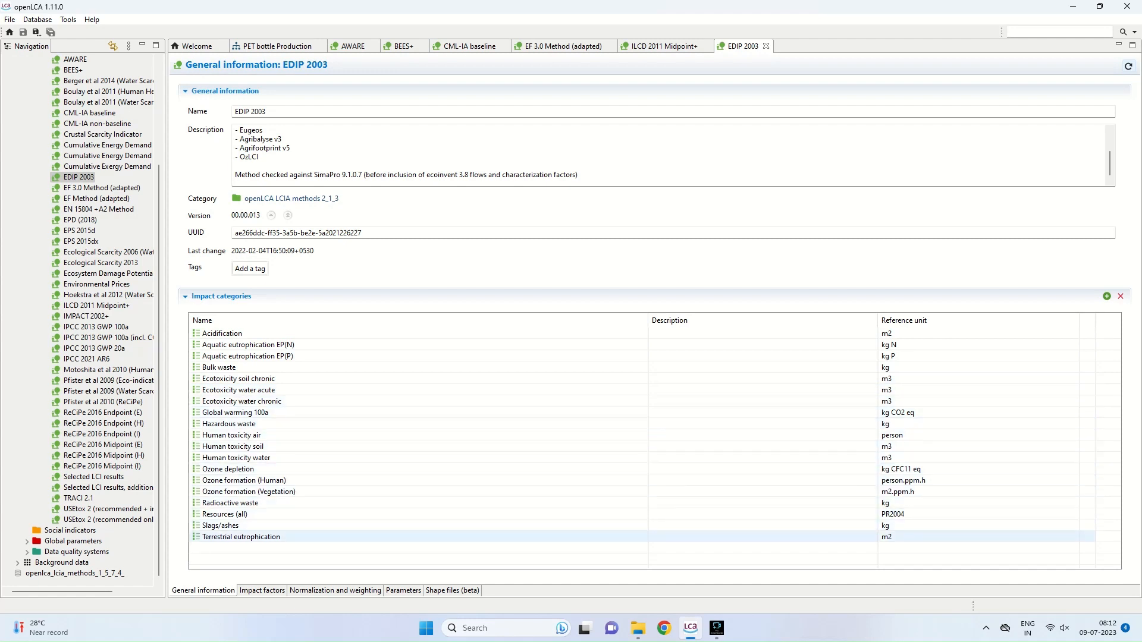
left_click(235, 412)
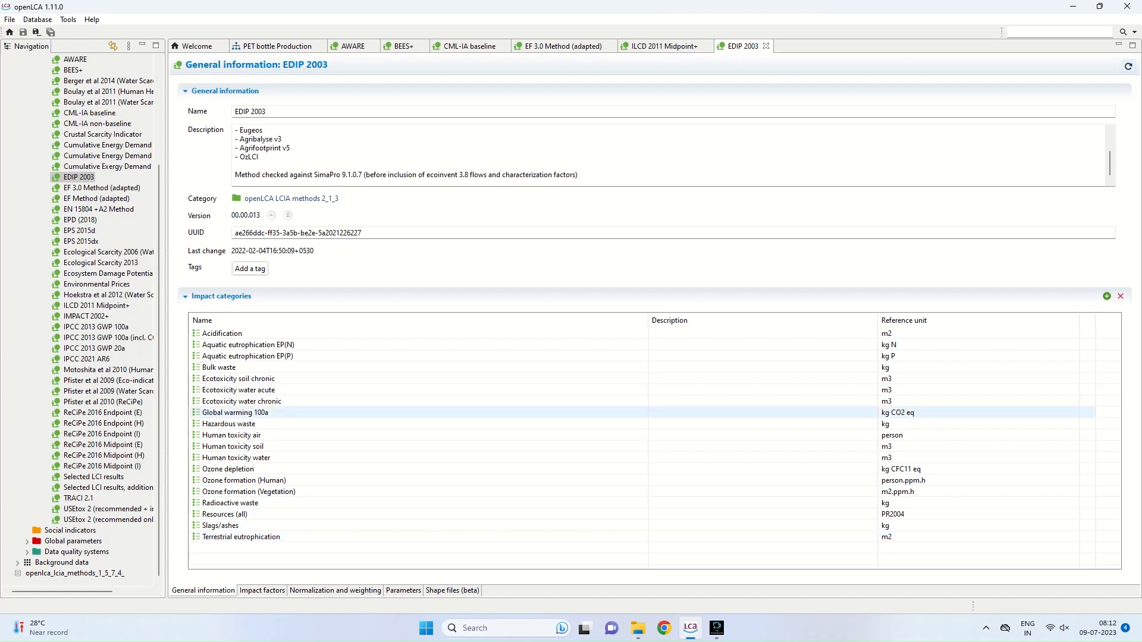
left_click(238, 379)
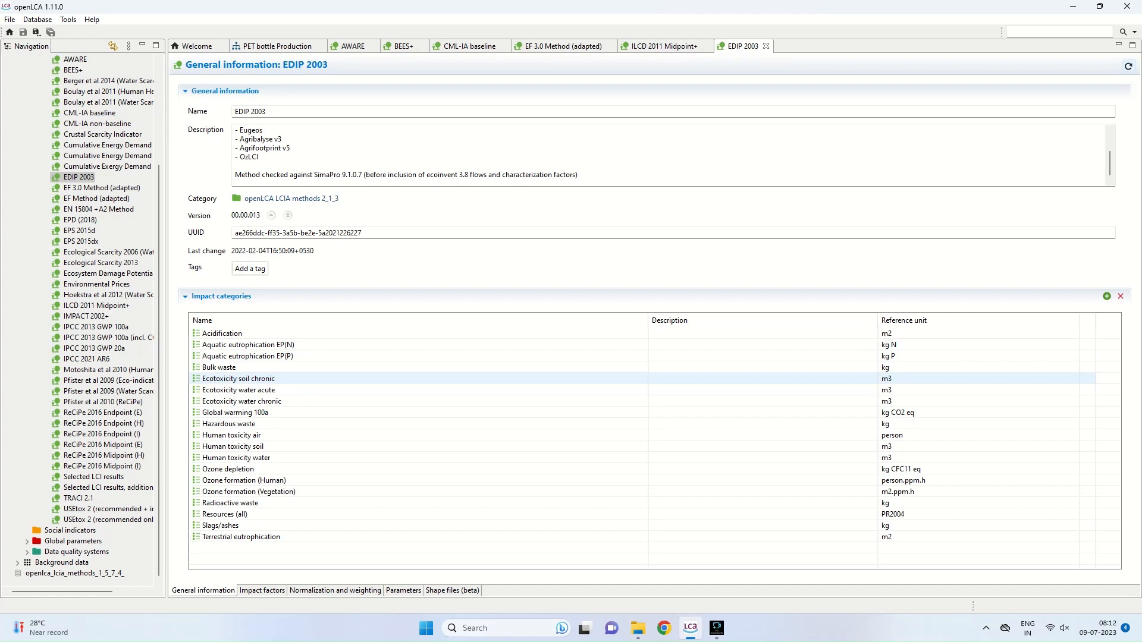
Review Ecotoxicity water chronic, Hazardous waste, Human toxicity water and Resources (all) categories of EDIP 2003.
left_click(242, 402)
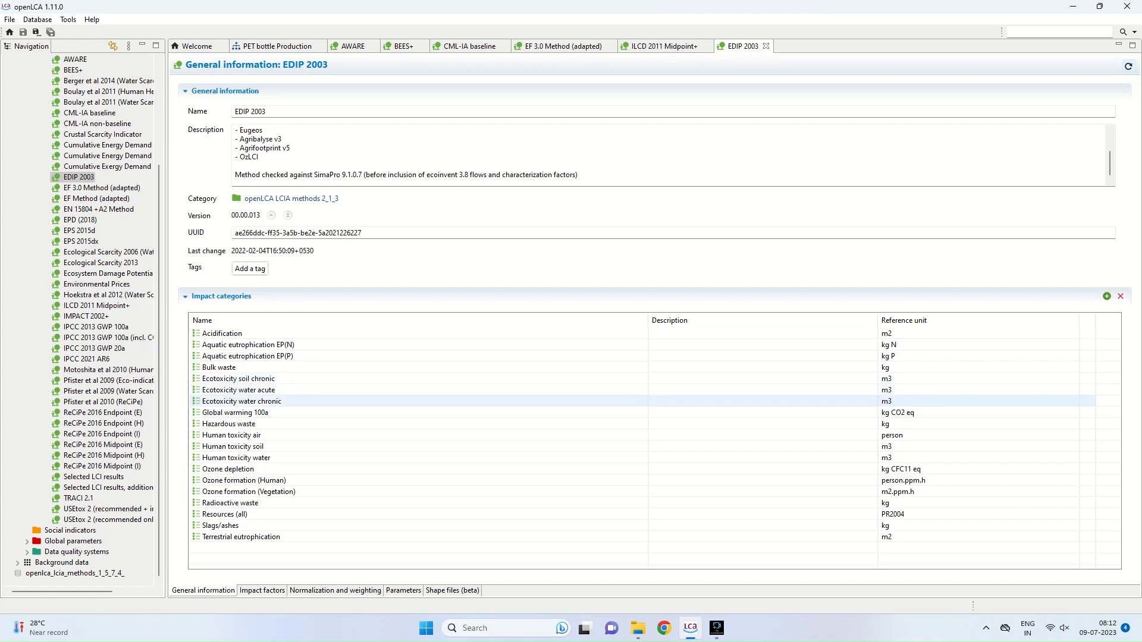
left_click(228, 423)
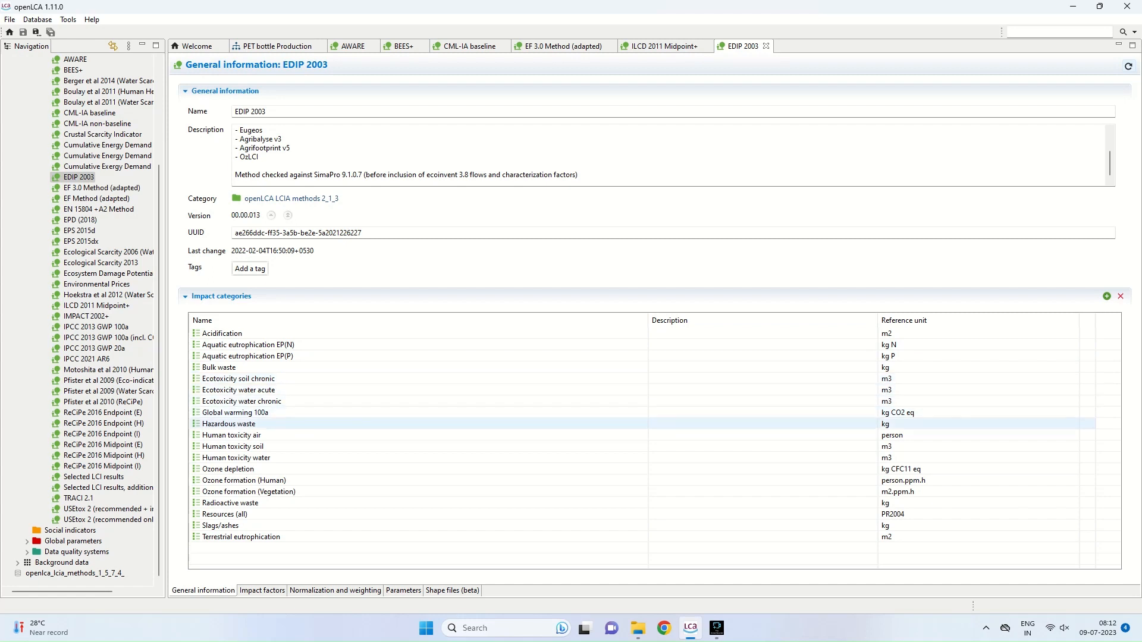
left_click(236, 457)
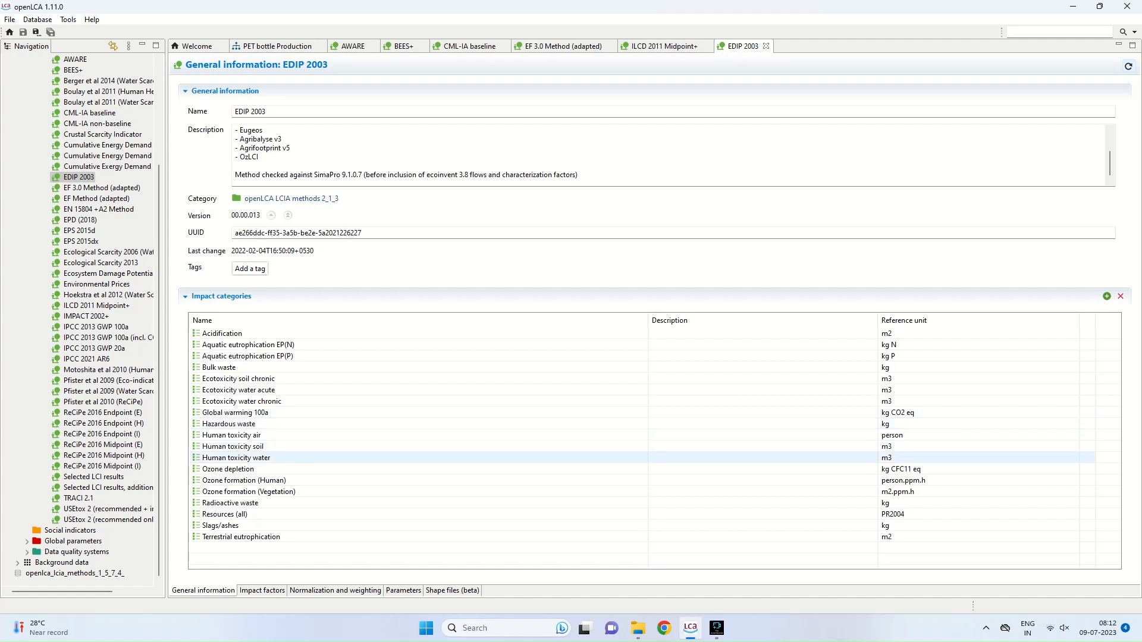
left_click(249, 492)
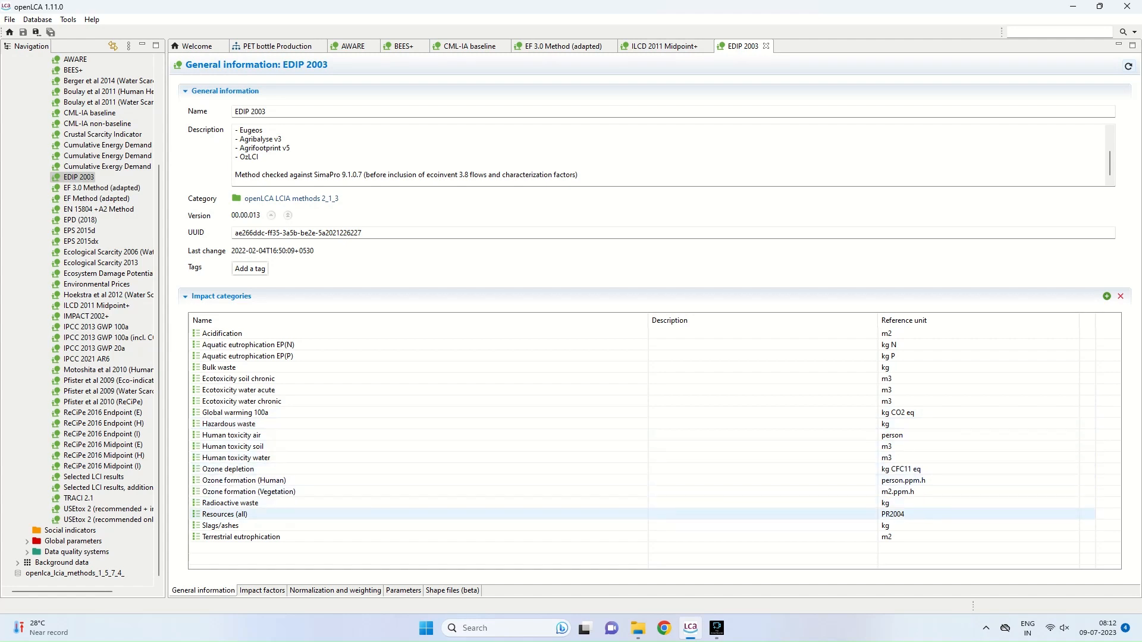
left_click(241, 536)
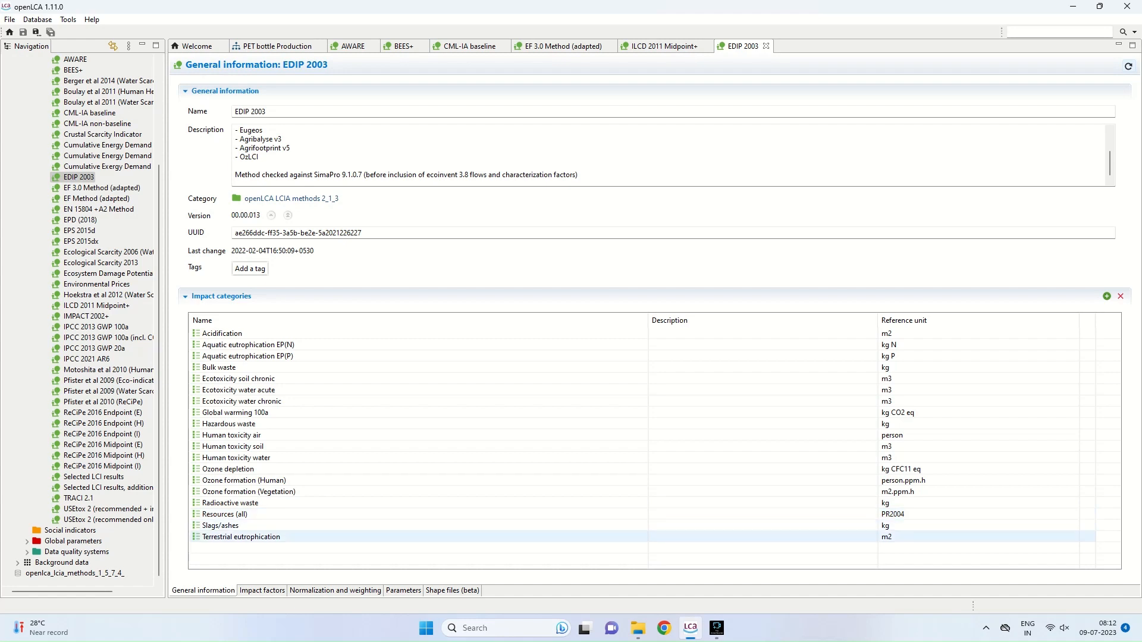
left_click(238, 378)
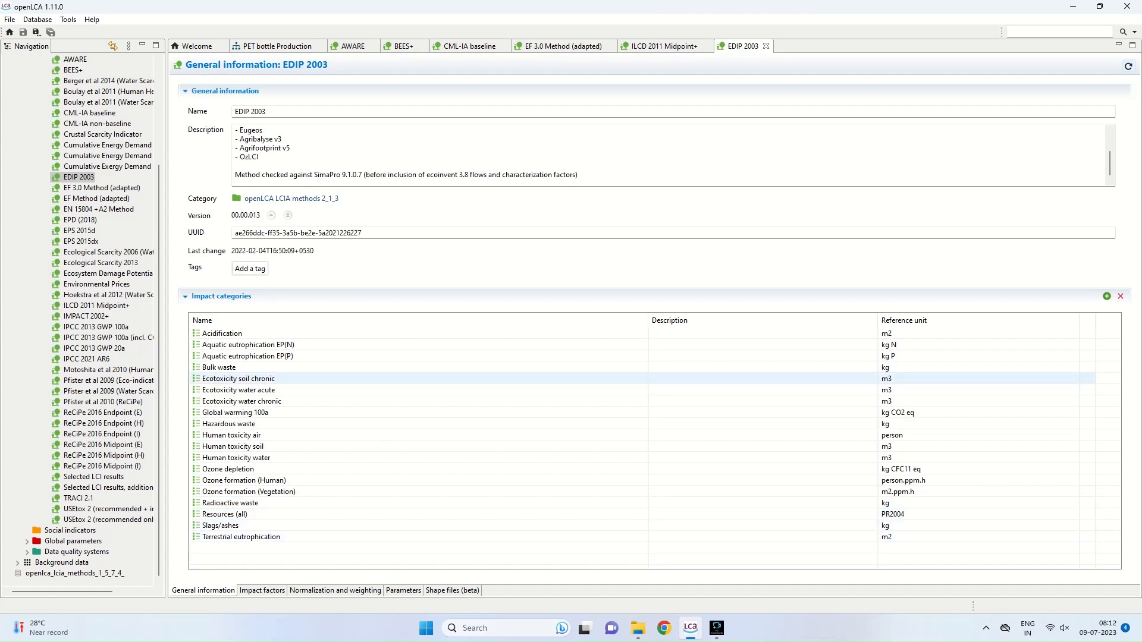